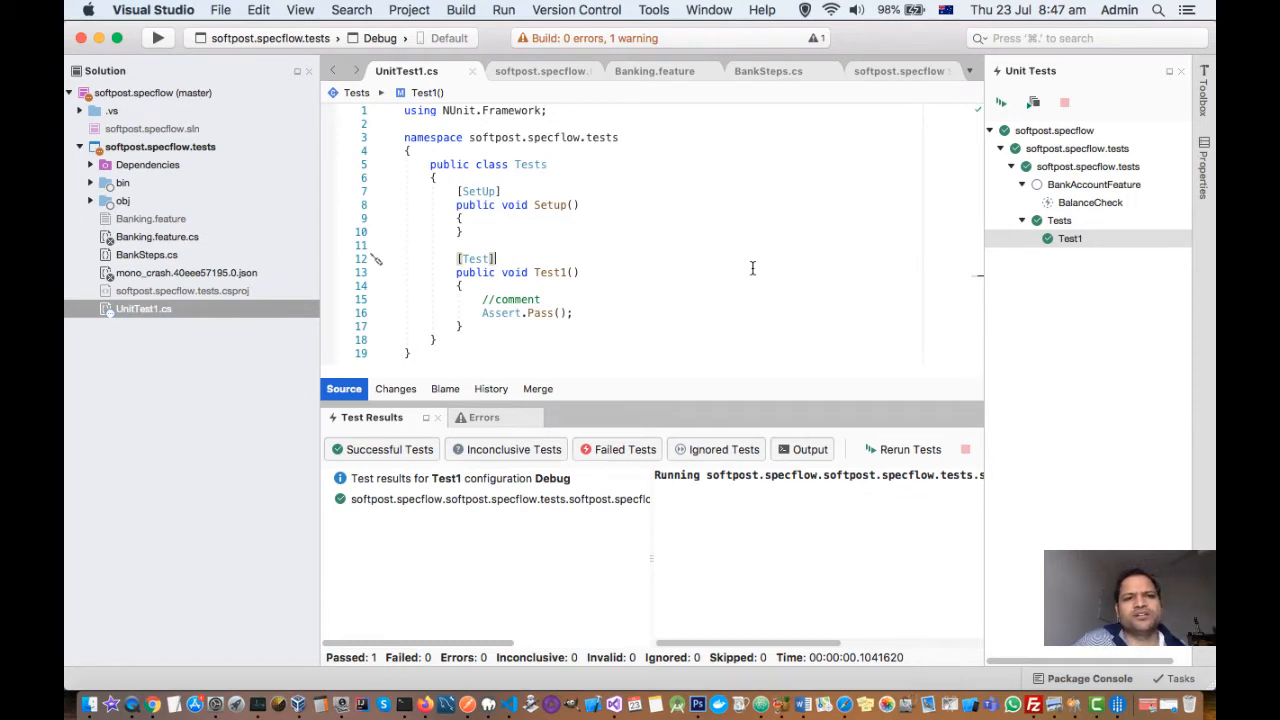
Step: Place the cursor in the Setup method, then show the Version Control menu commands
left_click(580, 207)
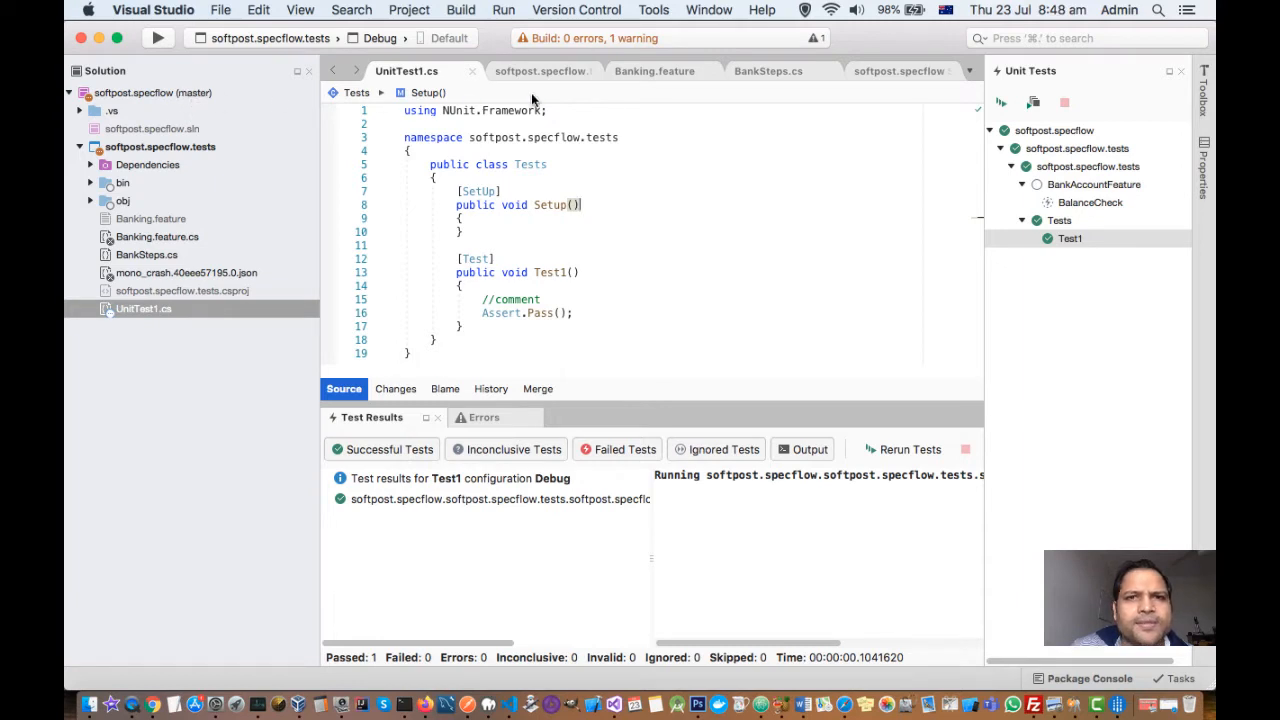
left_click(576, 10)
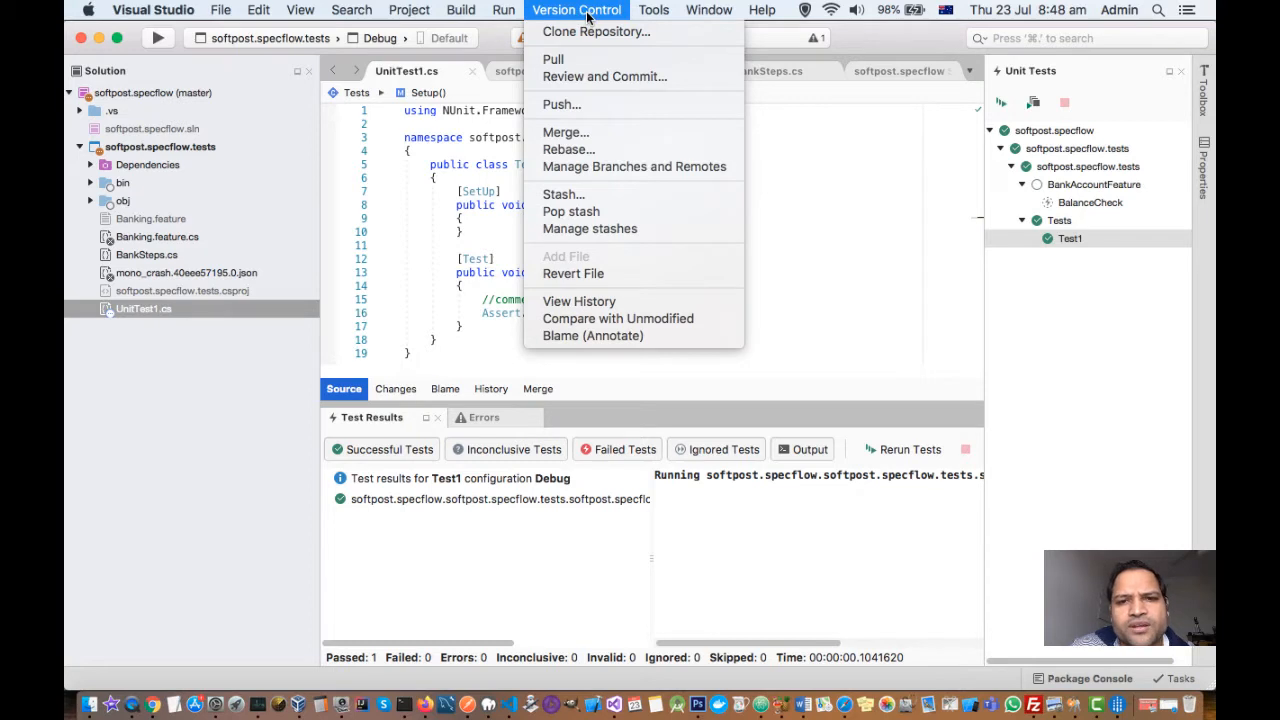
mouse_move(565, 132)
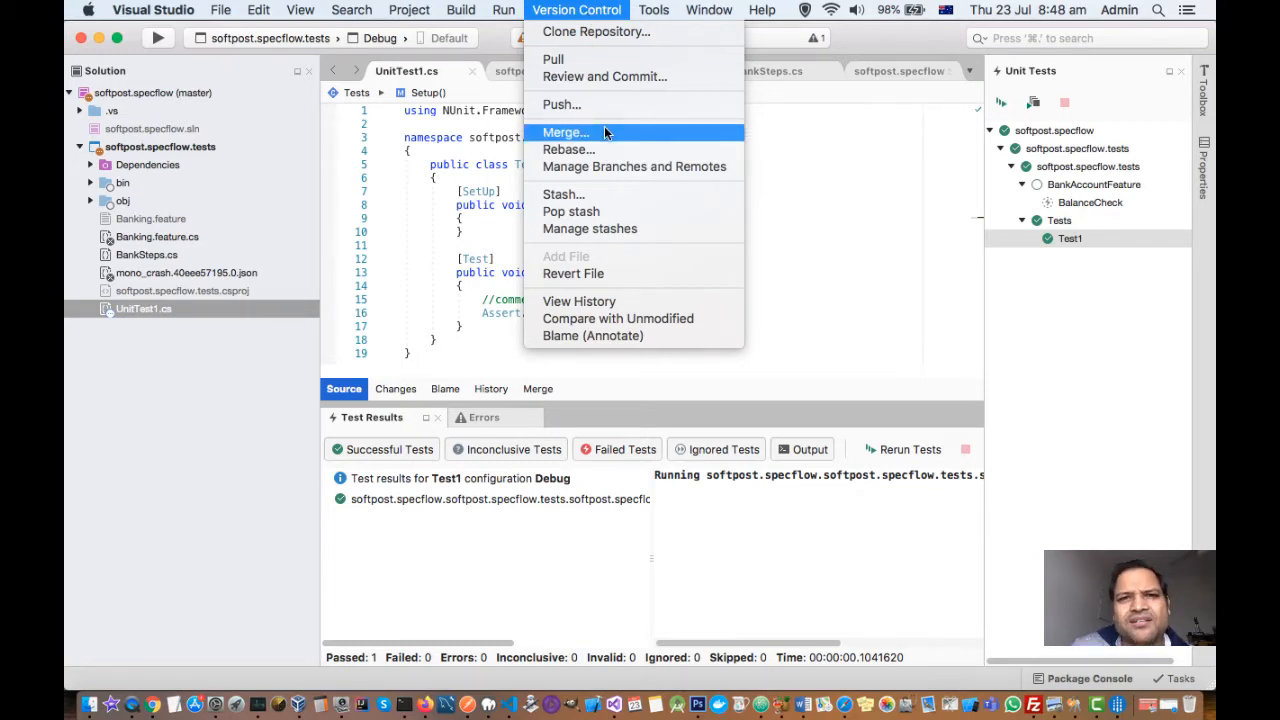
mouse_move(630, 50)
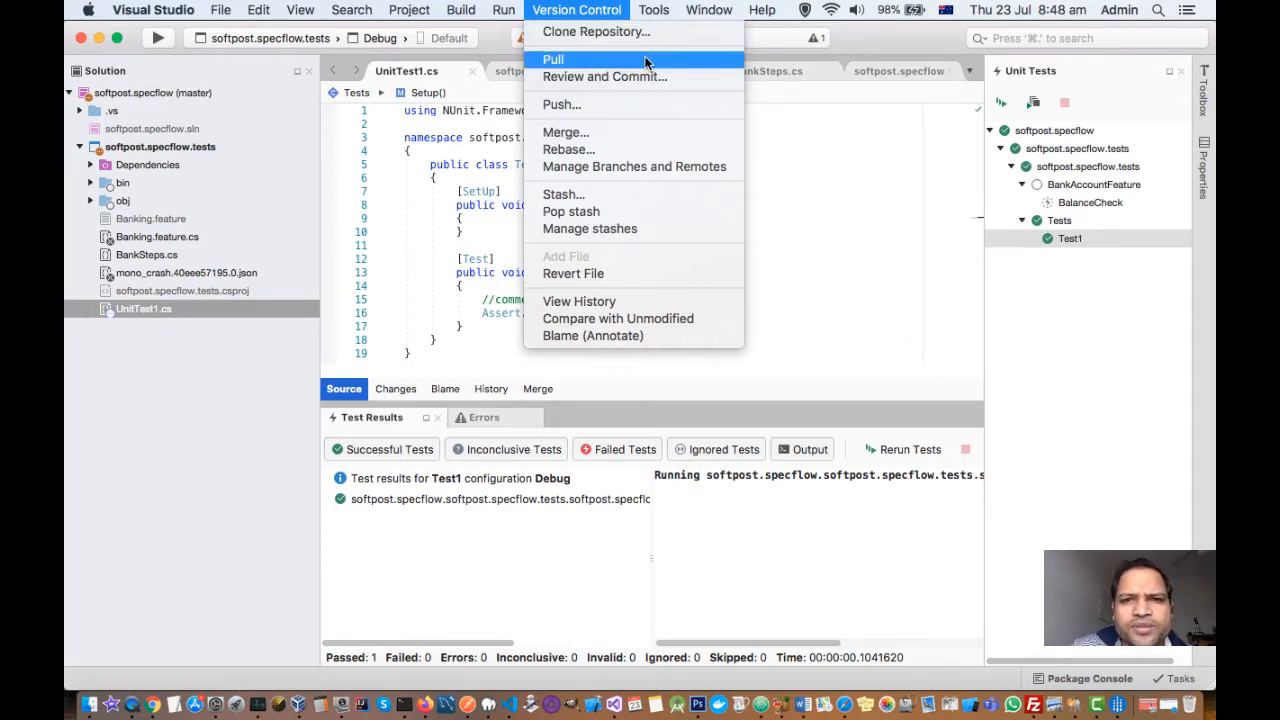
mouse_move(605, 77)
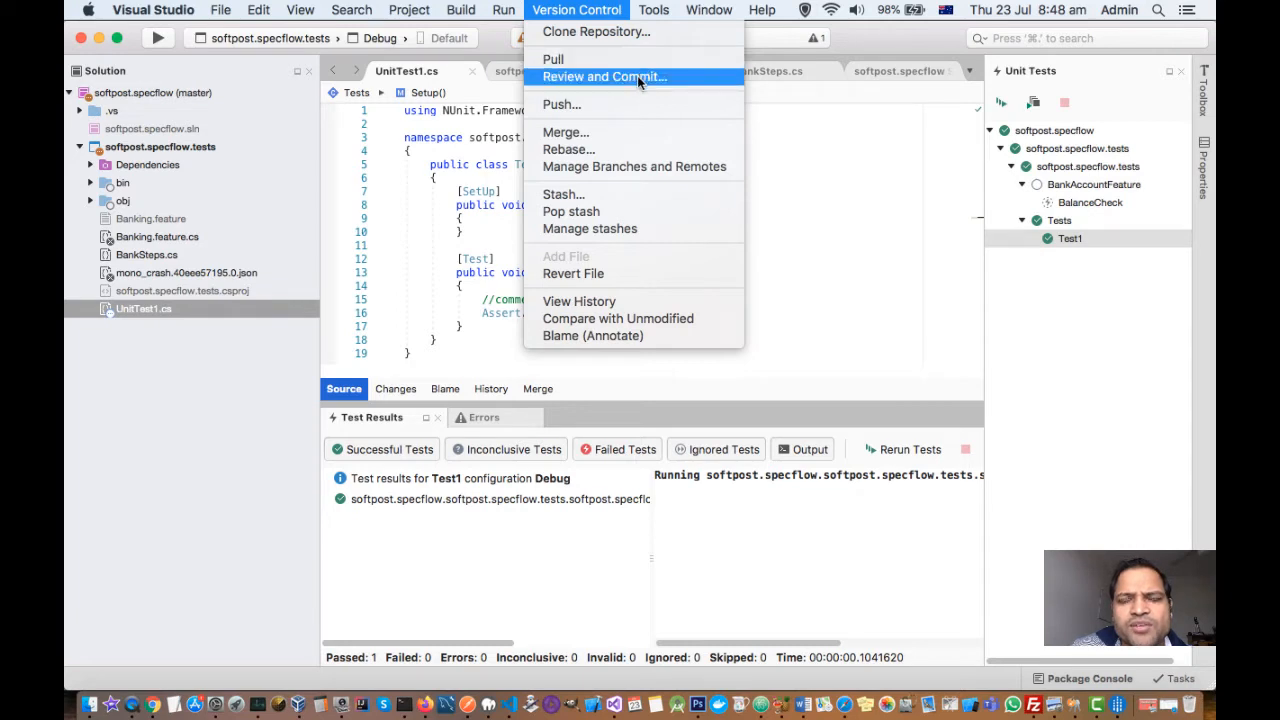
Step: Open Review and Commit and expand the modified UnitTest1.cs entry to show its commit message box
left_click(604, 77)
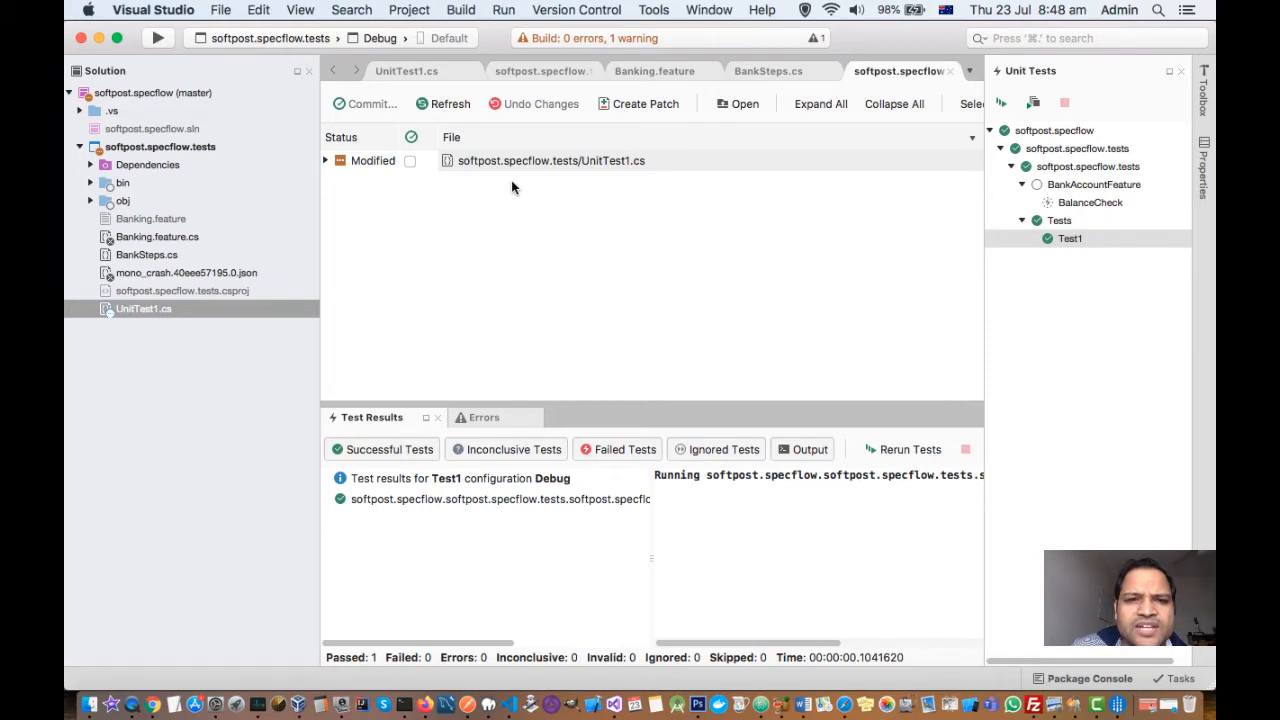
mouse_move(327, 165)
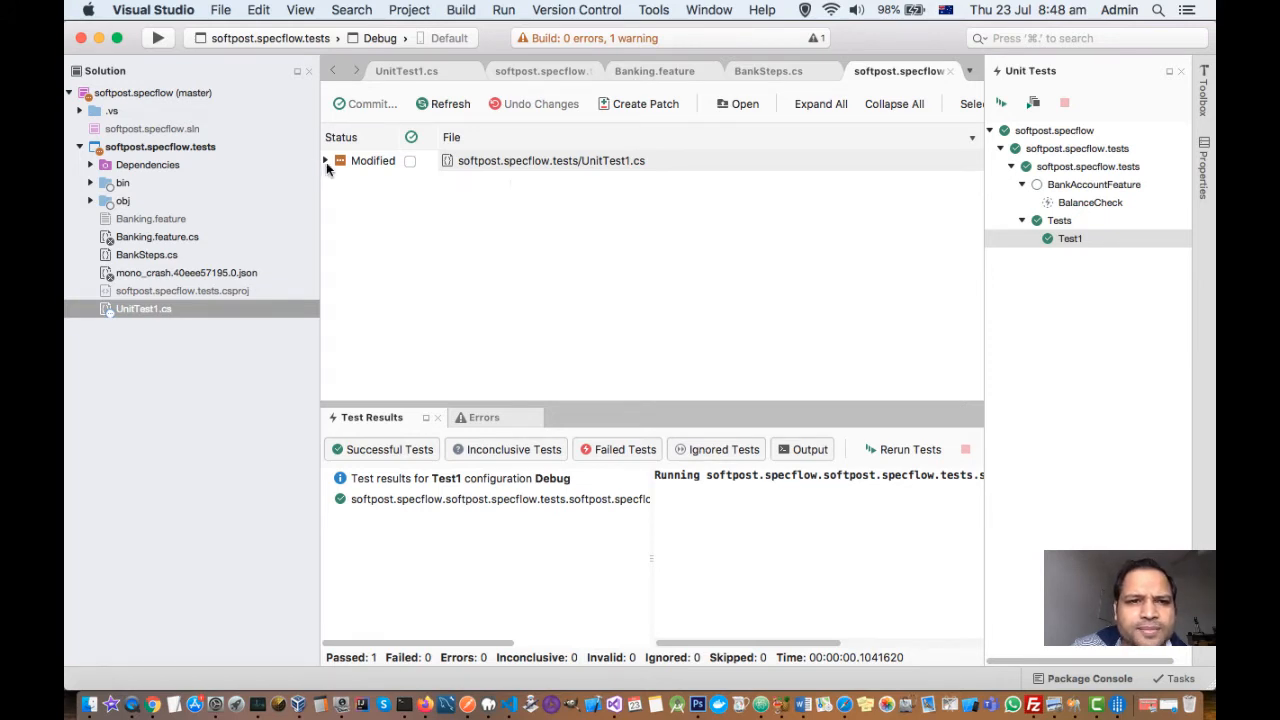
left_click(325, 160)
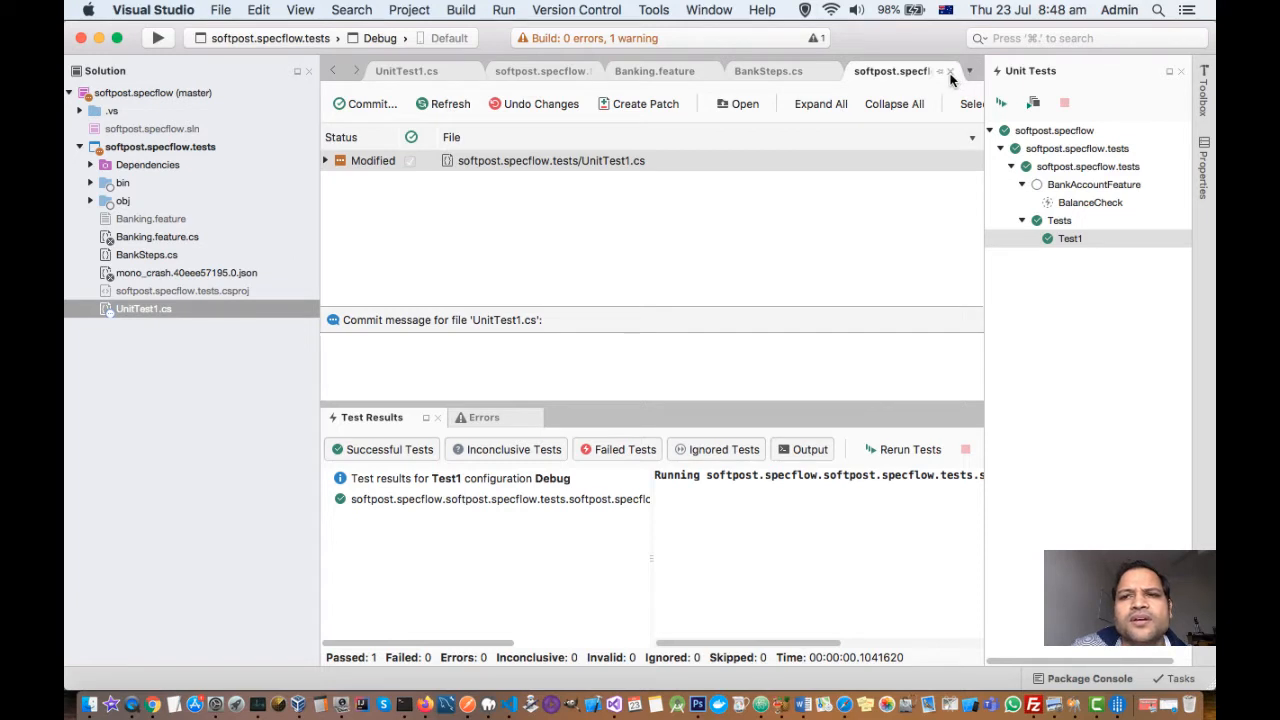
Step: Close the commit review and bring back the Version Control menu's Git commands
left_click(576, 9)
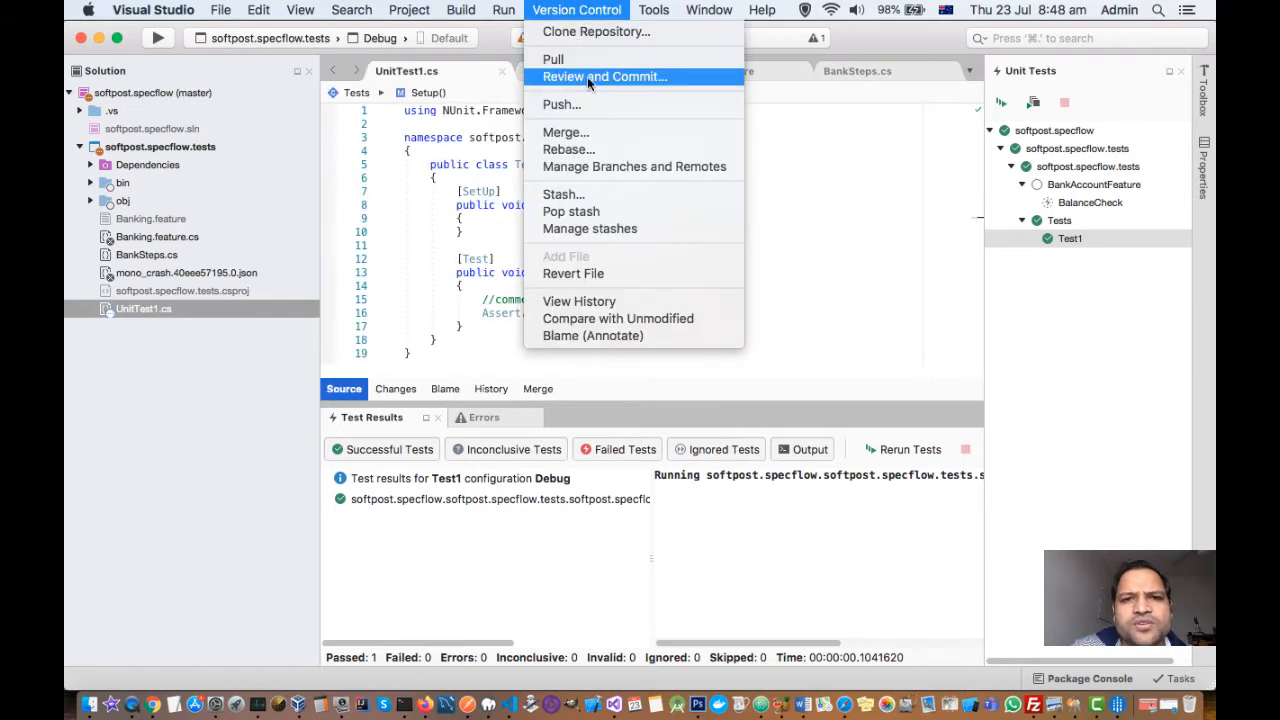
mouse_move(588, 95)
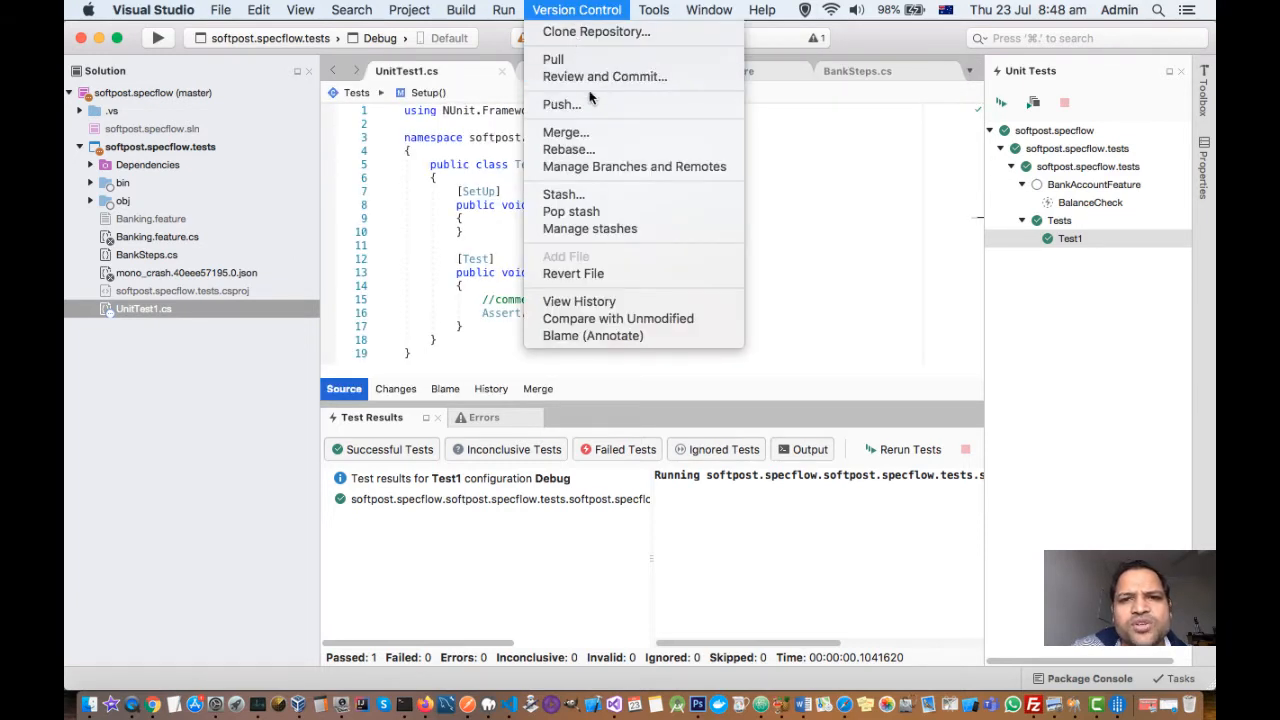
mouse_move(560, 104)
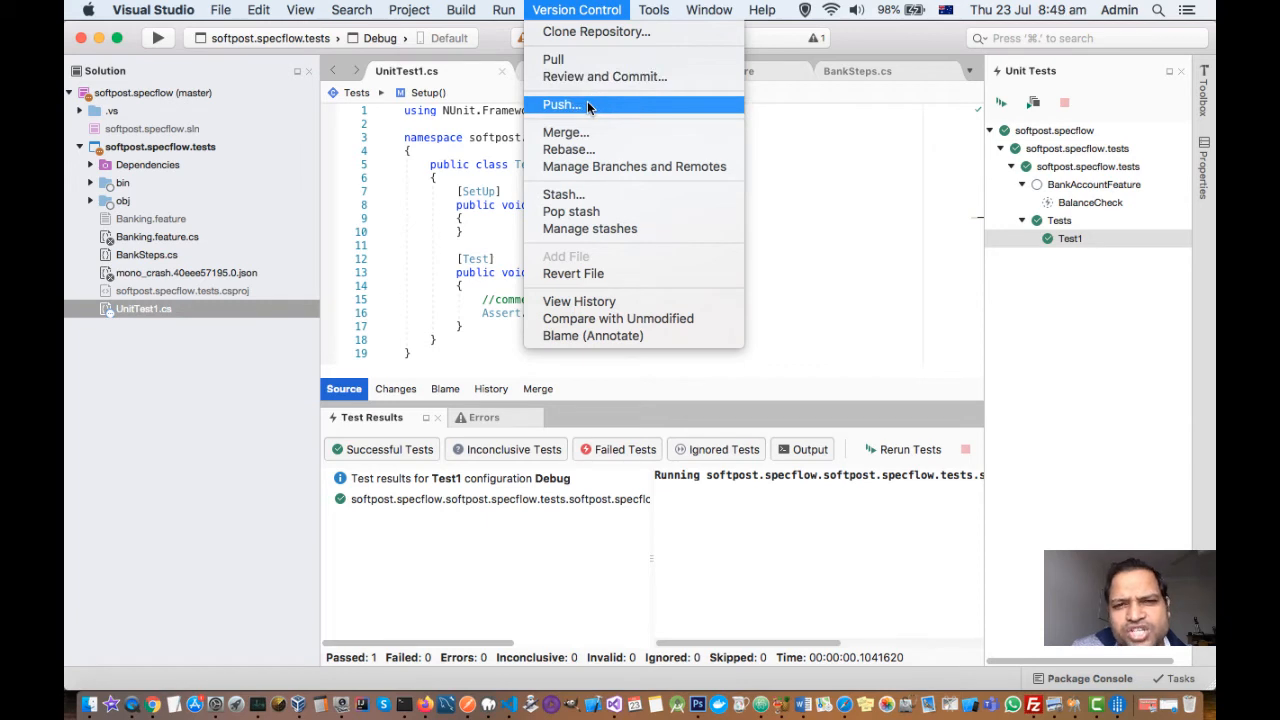
mouse_move(568, 149)
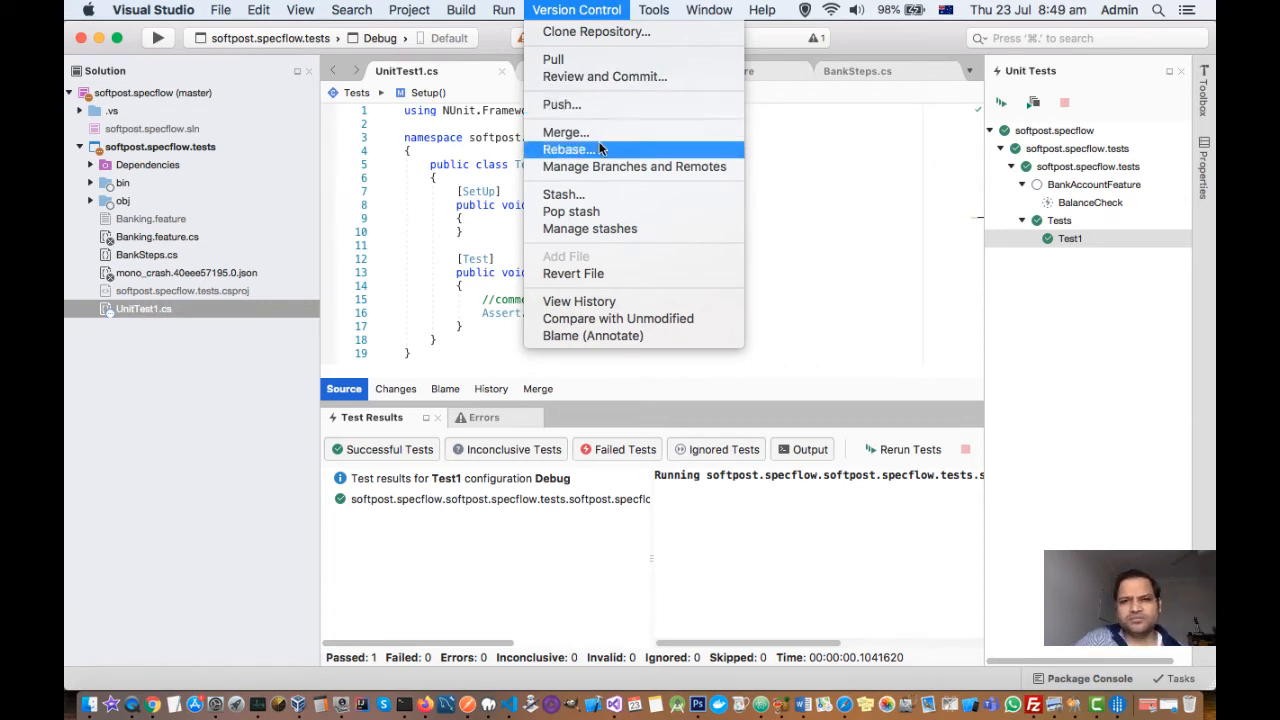
mouse_move(562, 104)
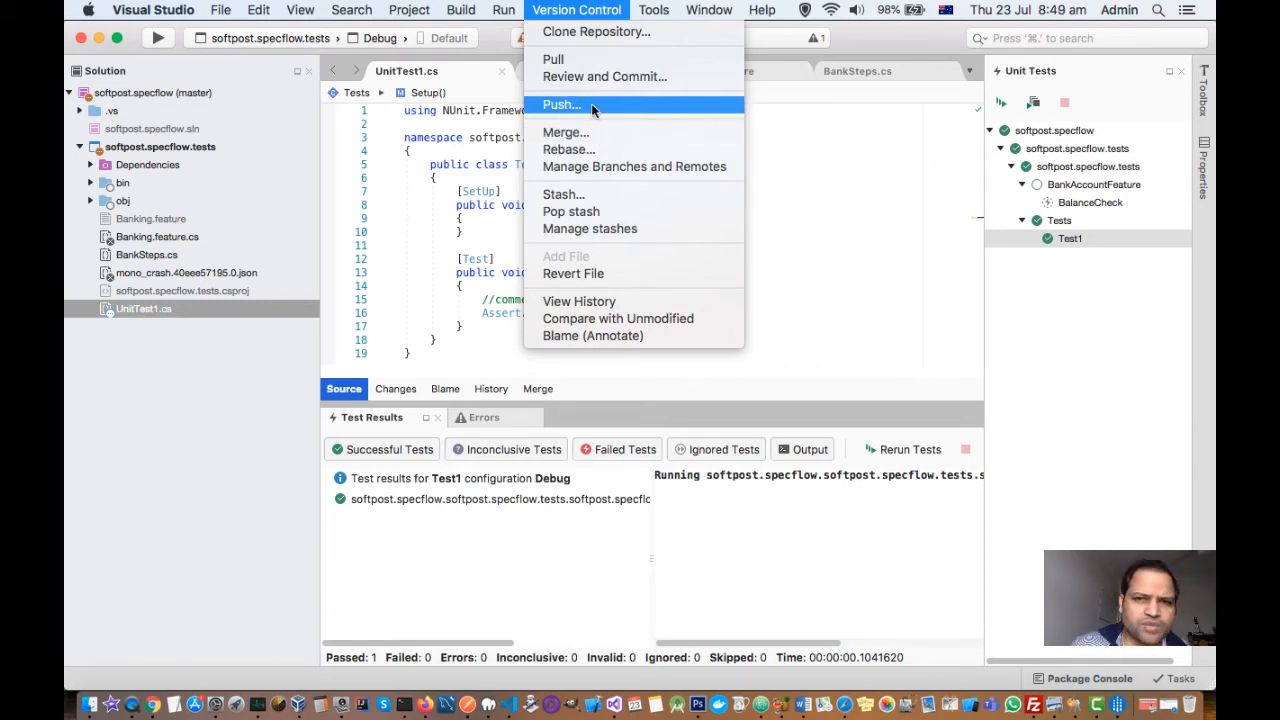
left_click(561, 104)
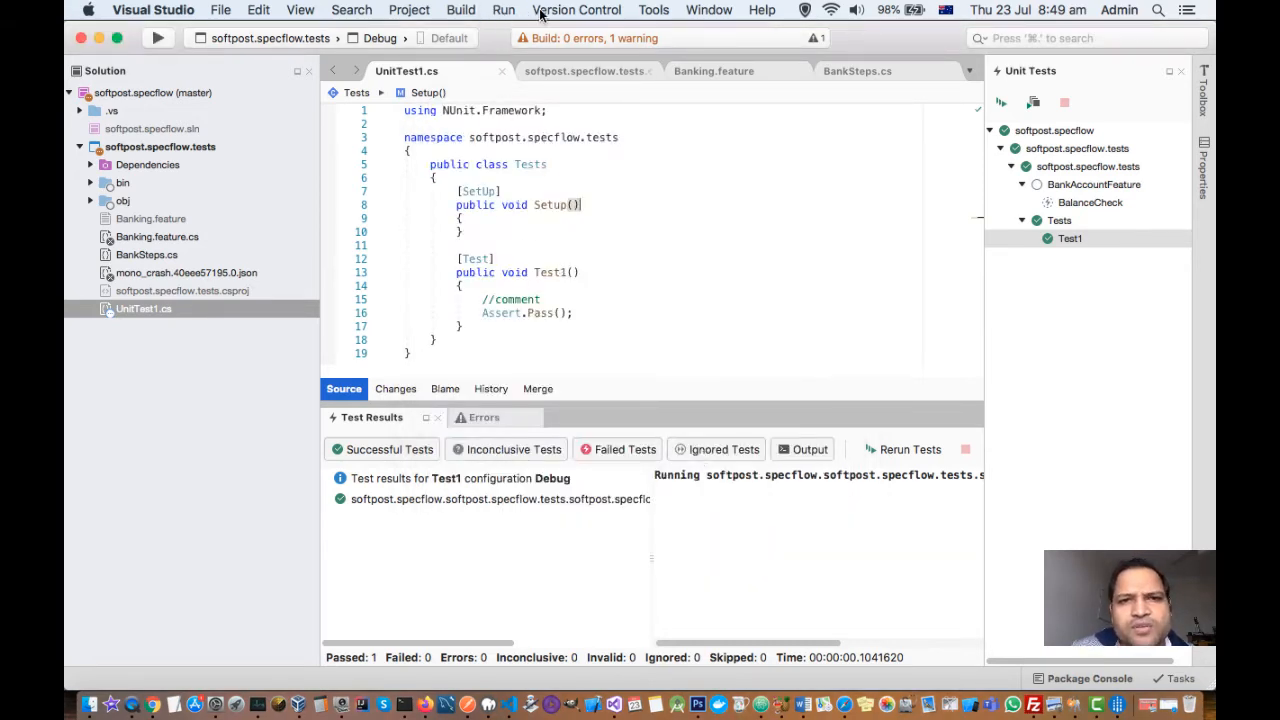
left_click(576, 10)
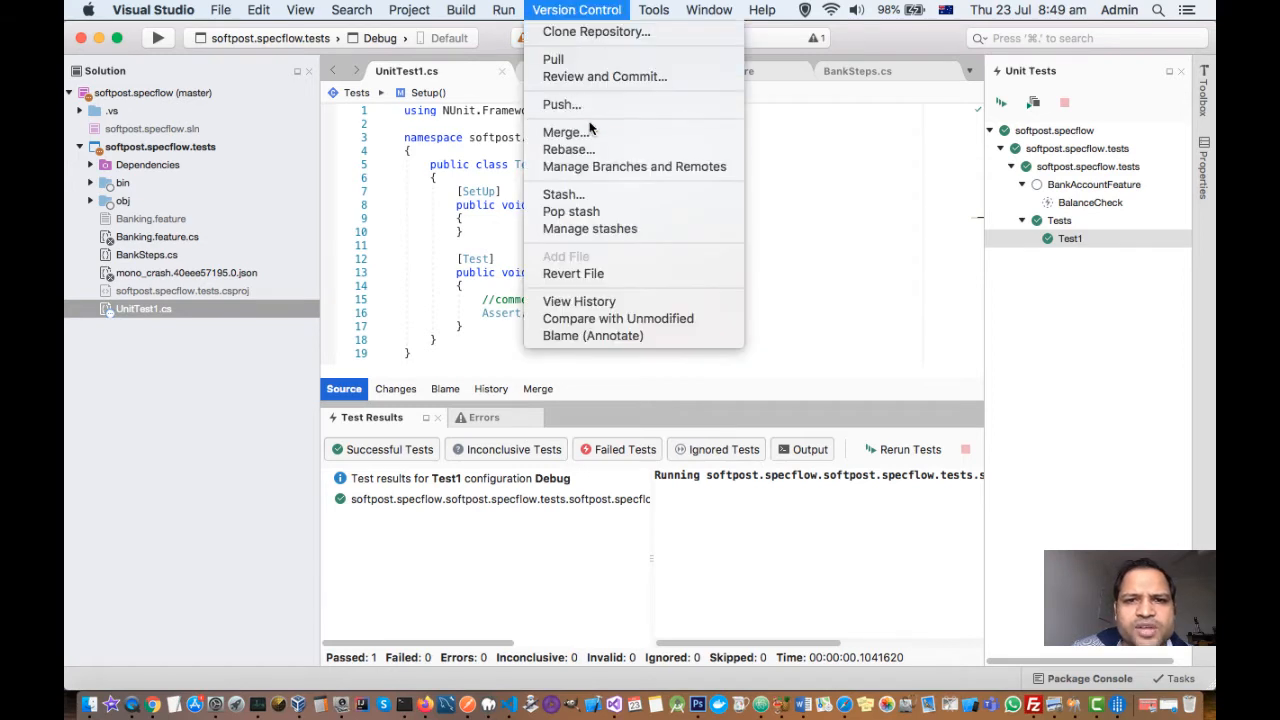
mouse_move(610, 152)
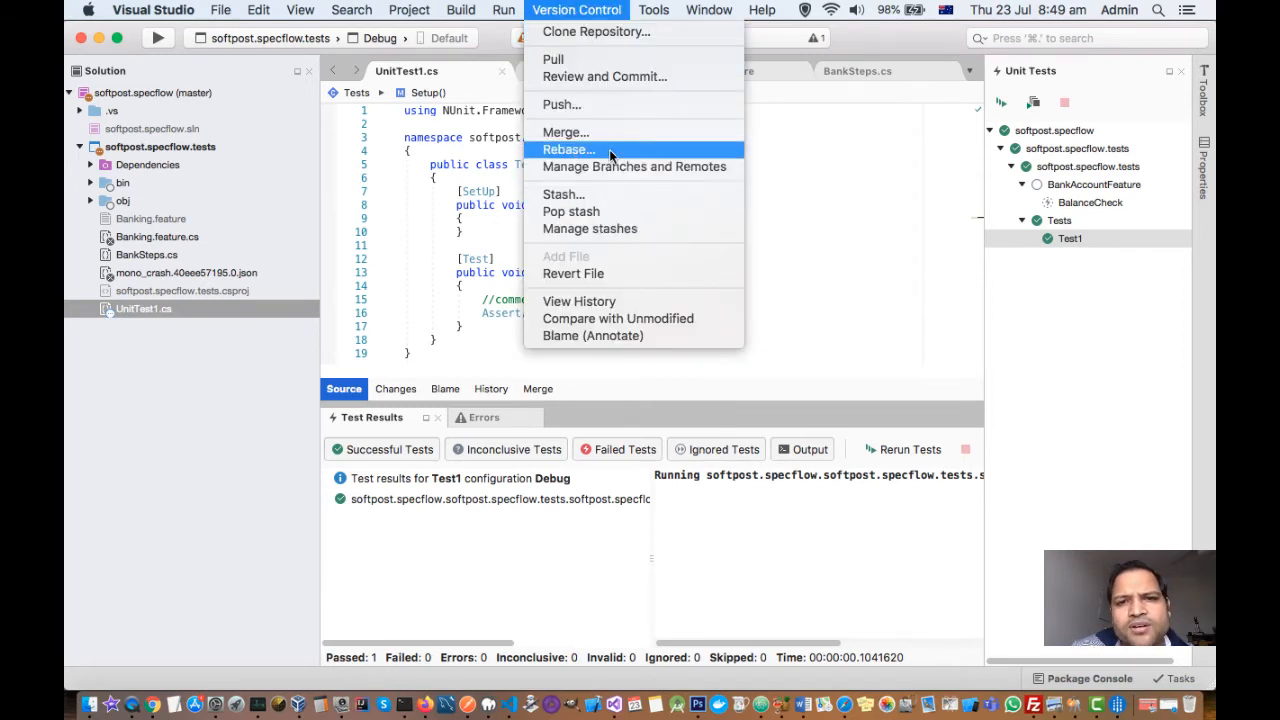
mouse_move(566, 132)
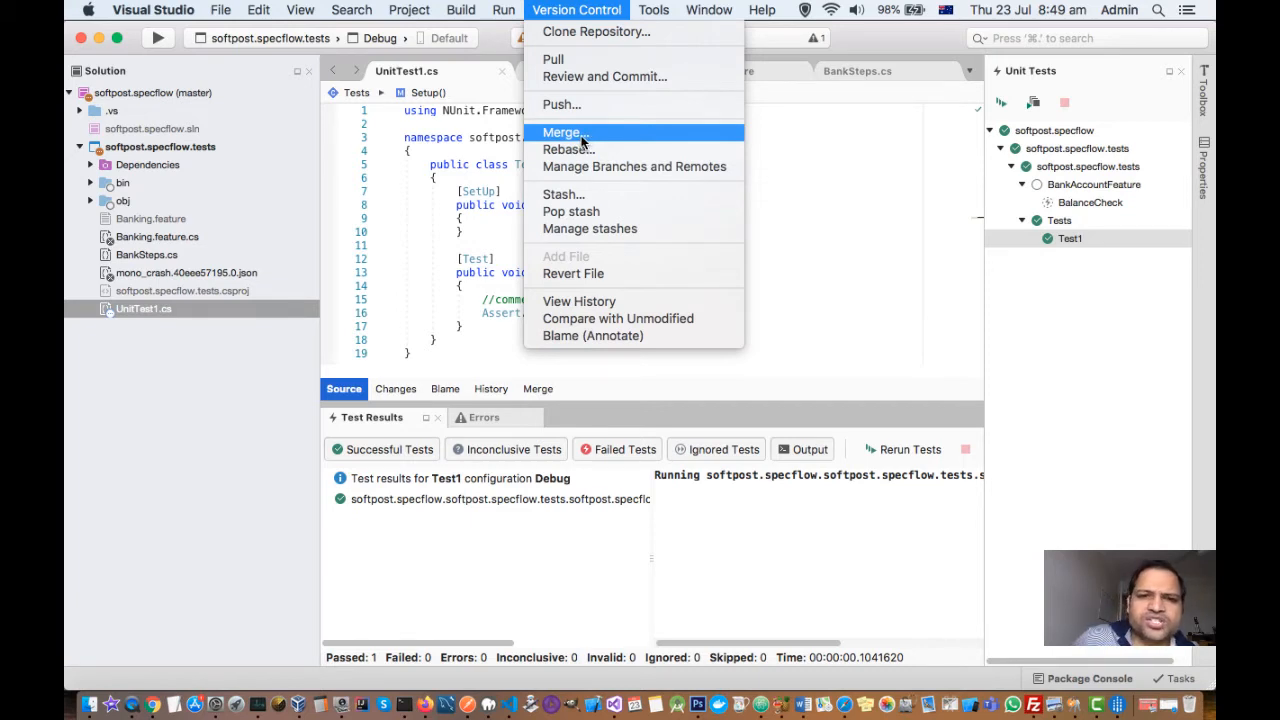
mouse_move(600, 150)
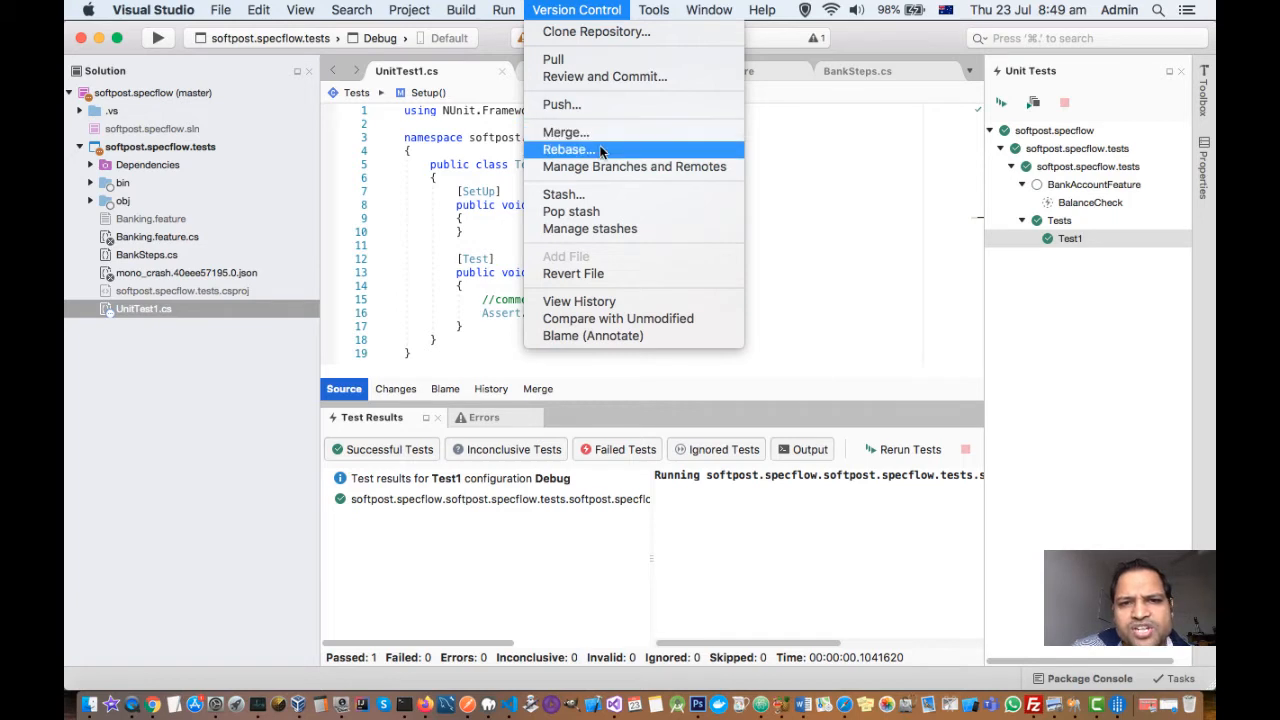
mouse_move(634, 166)
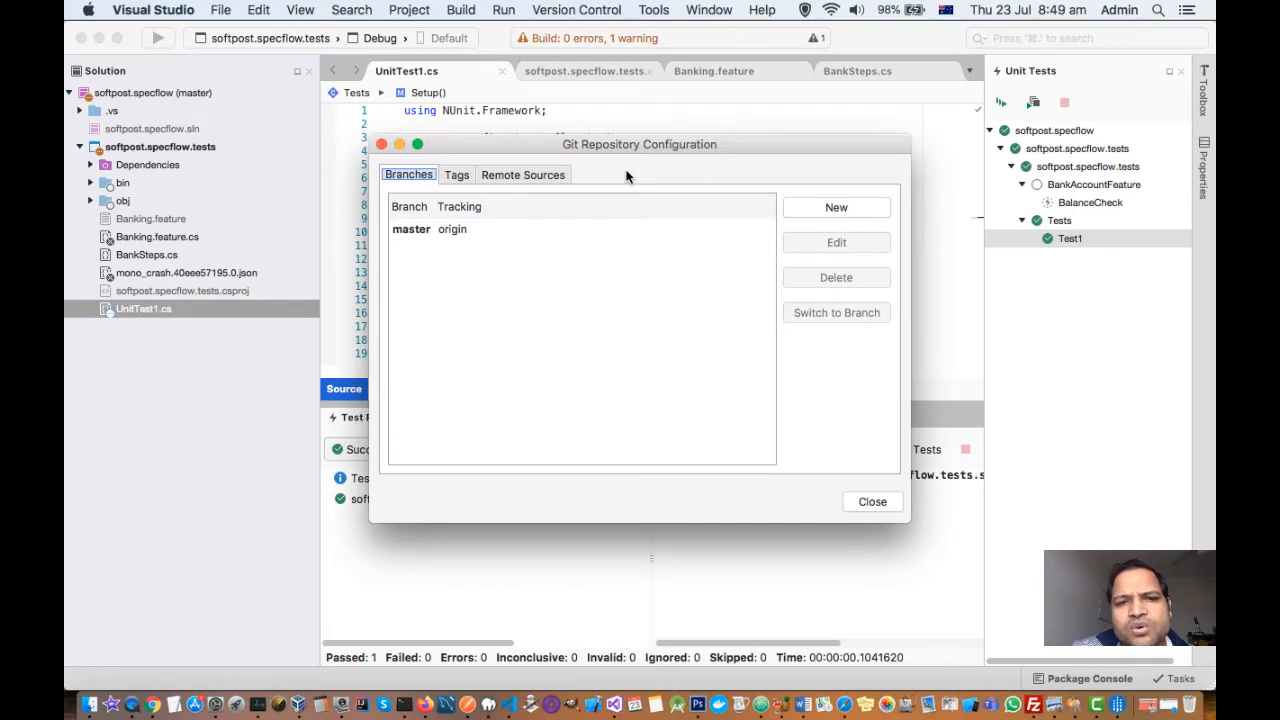
mouse_move(442, 237)
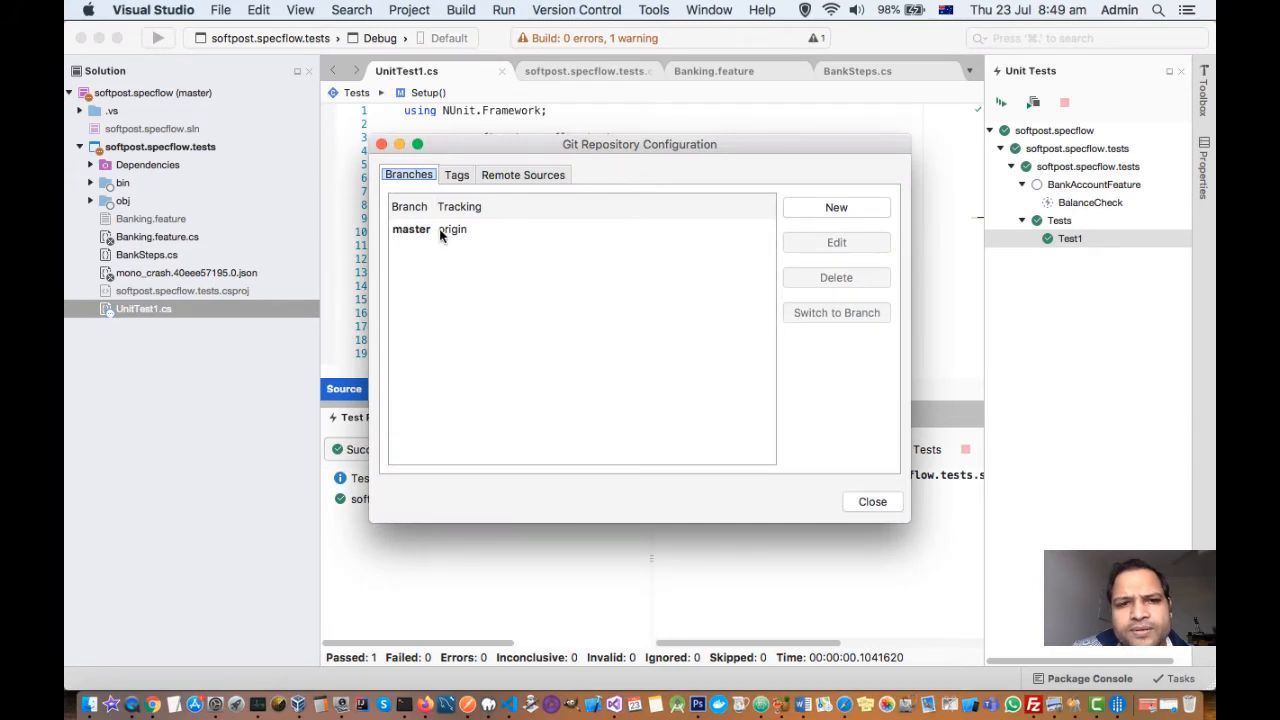
Step: Browse the master branch, the empty Tags list and the origin remote source
left_click(430, 229)
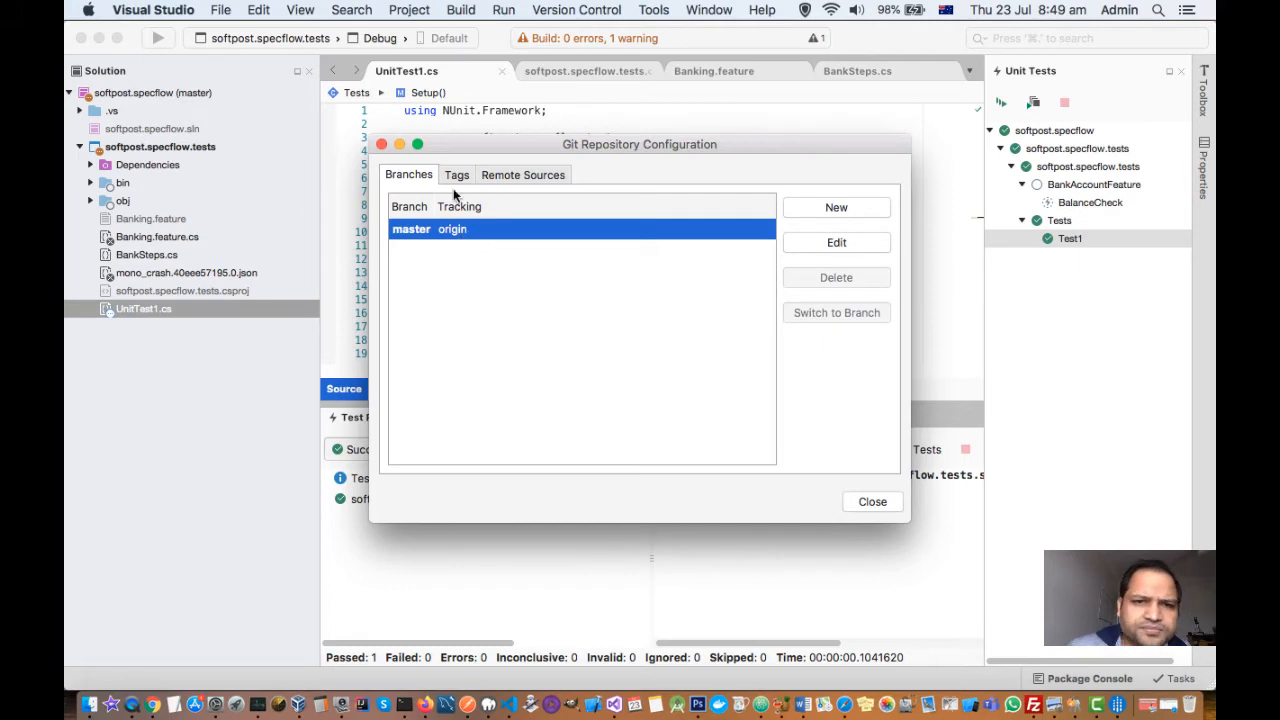
left_click(457, 174)
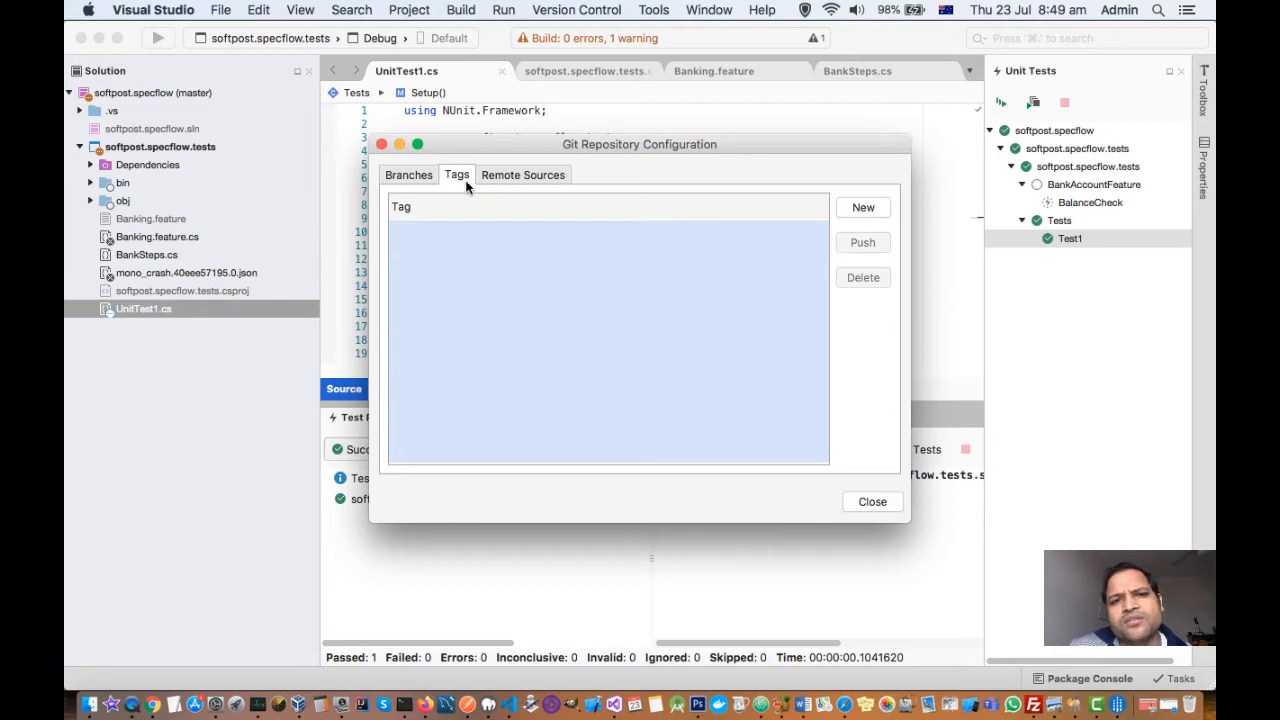
left_click(523, 174)
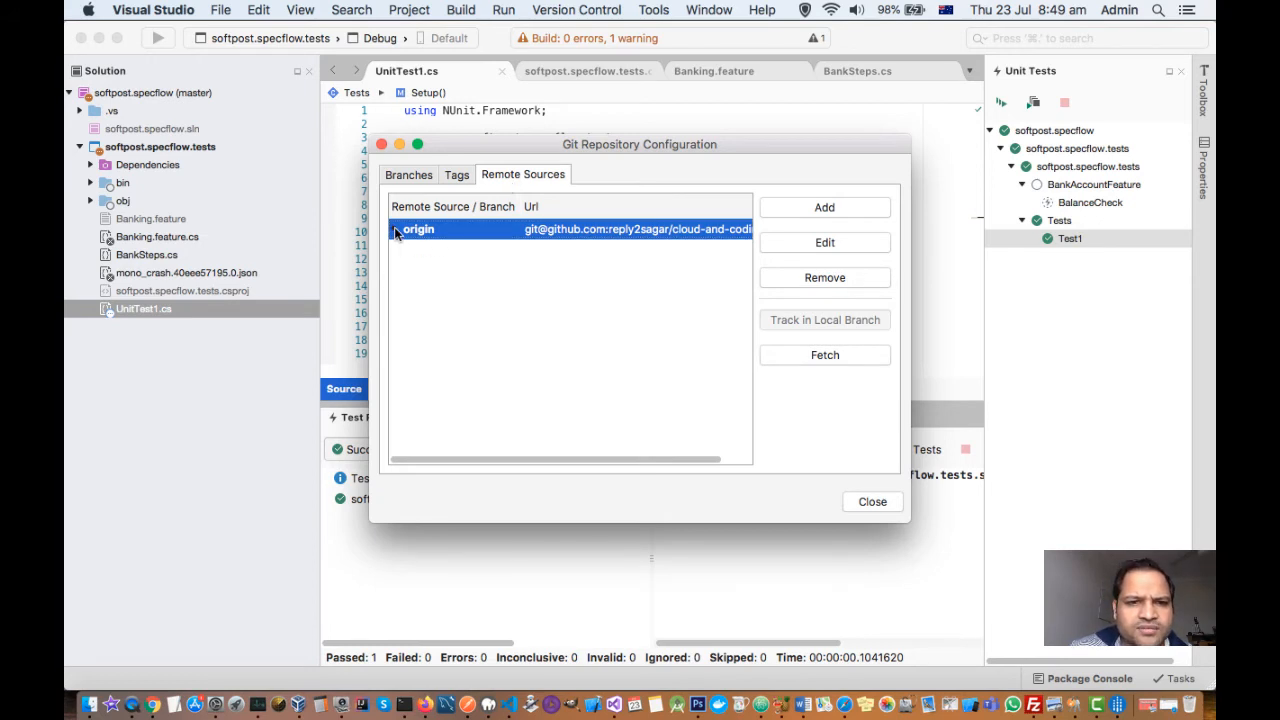
left_click(401, 229)
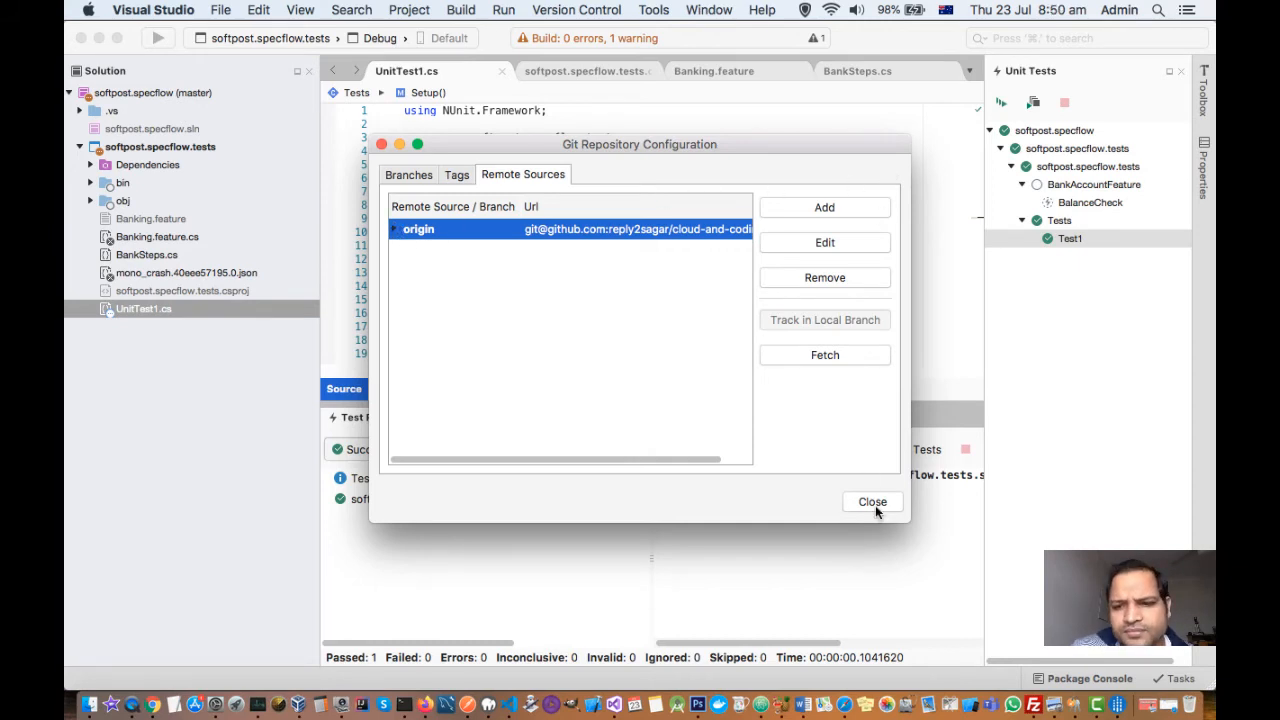
mouse_move(837, 230)
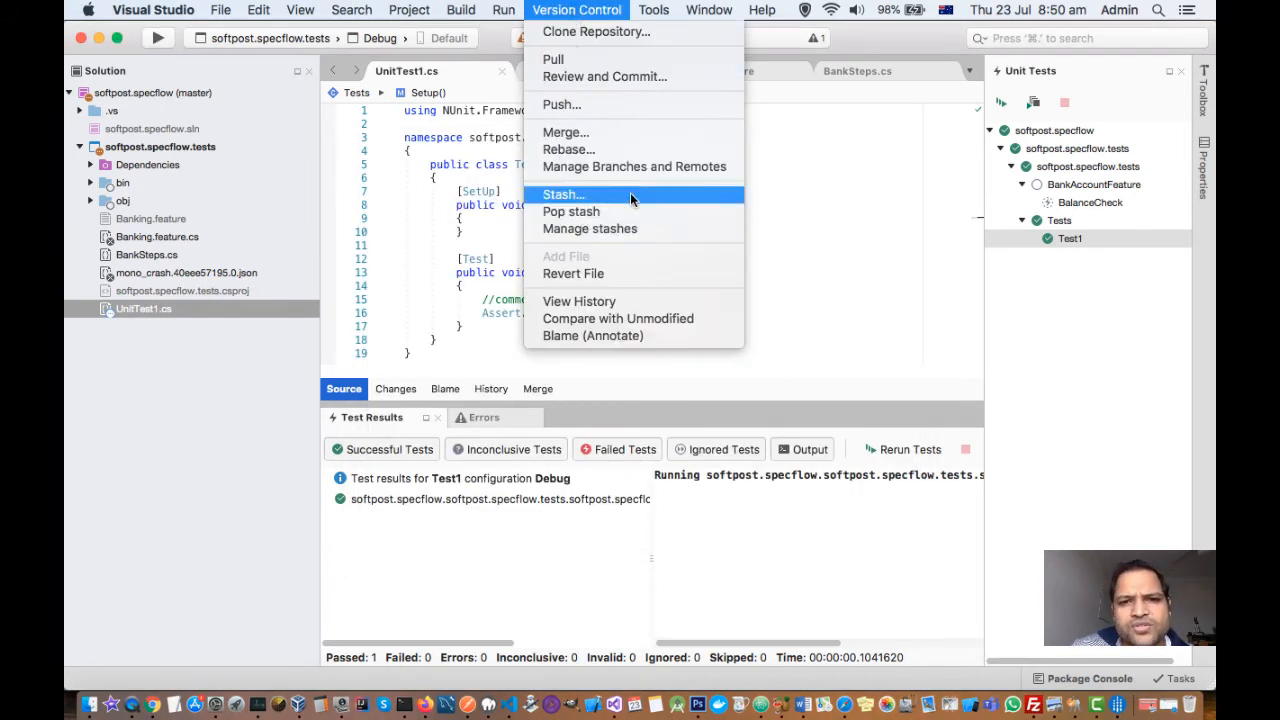
mouse_move(620, 211)
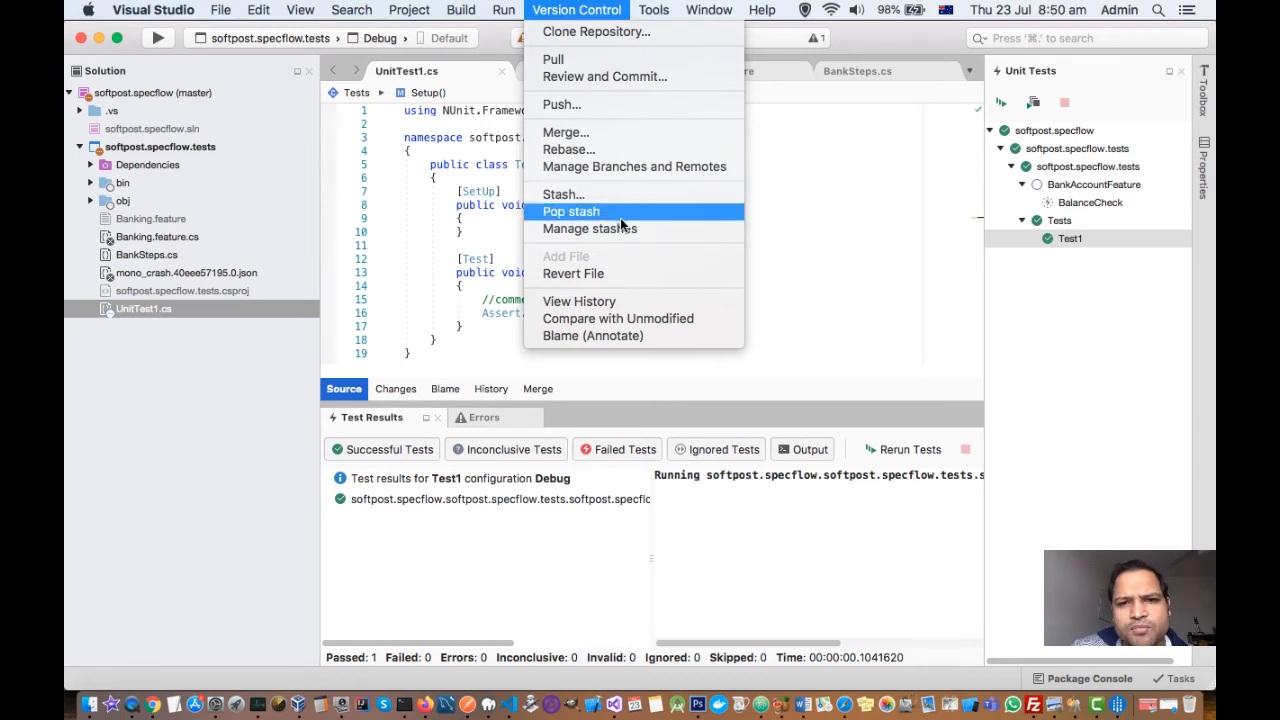
mouse_move(590, 194)
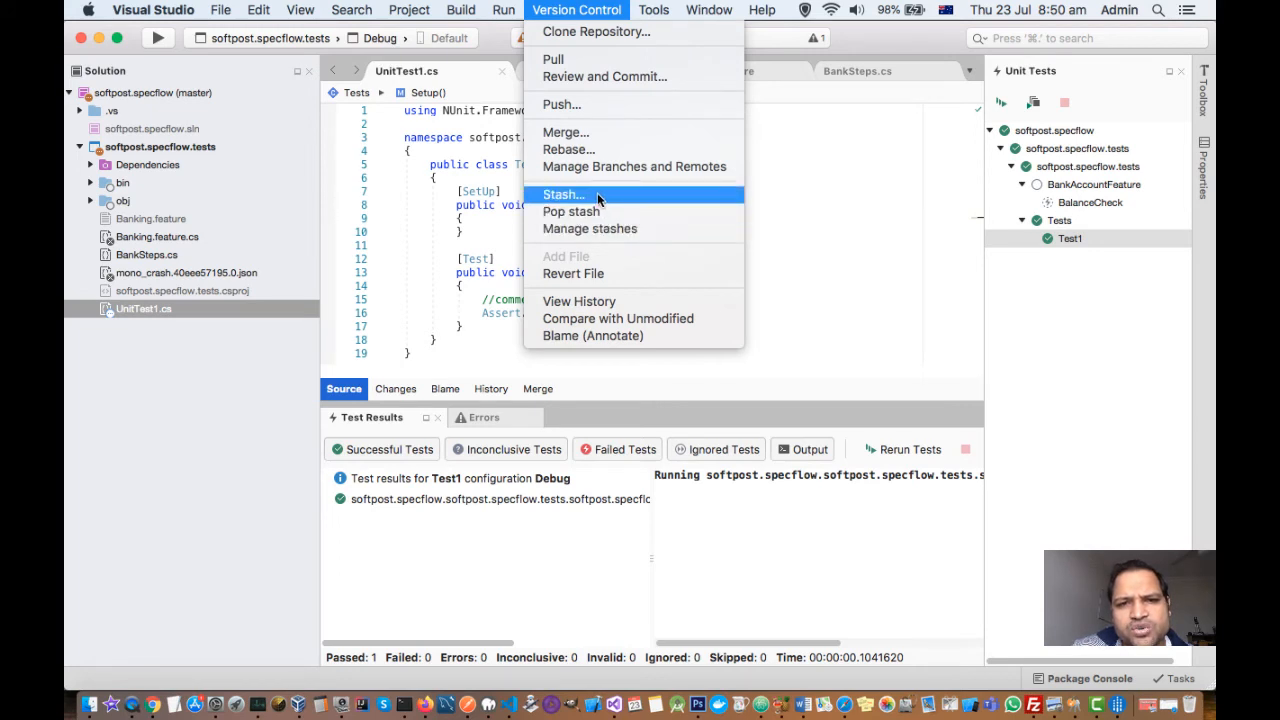
mouse_move(635, 202)
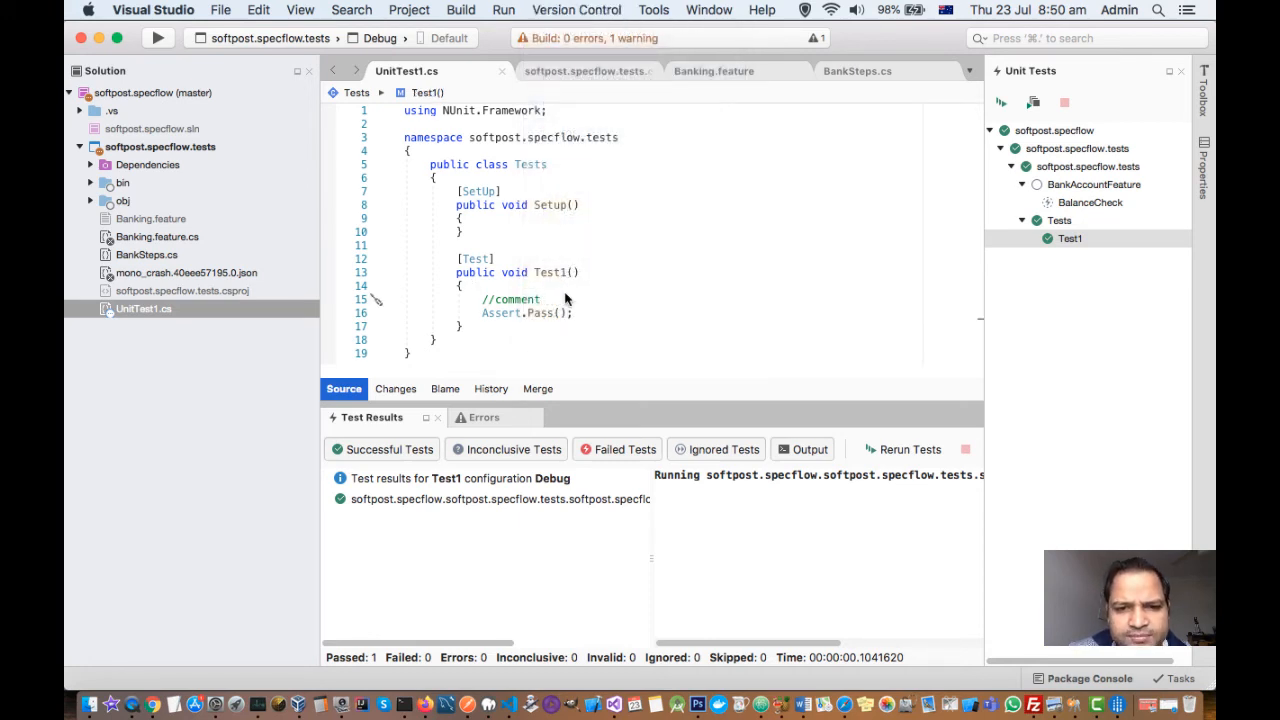
Step: From UnitTest1.cs's context menu in the Solution pad, choose Compare with Unmodified
right_click(540, 299)
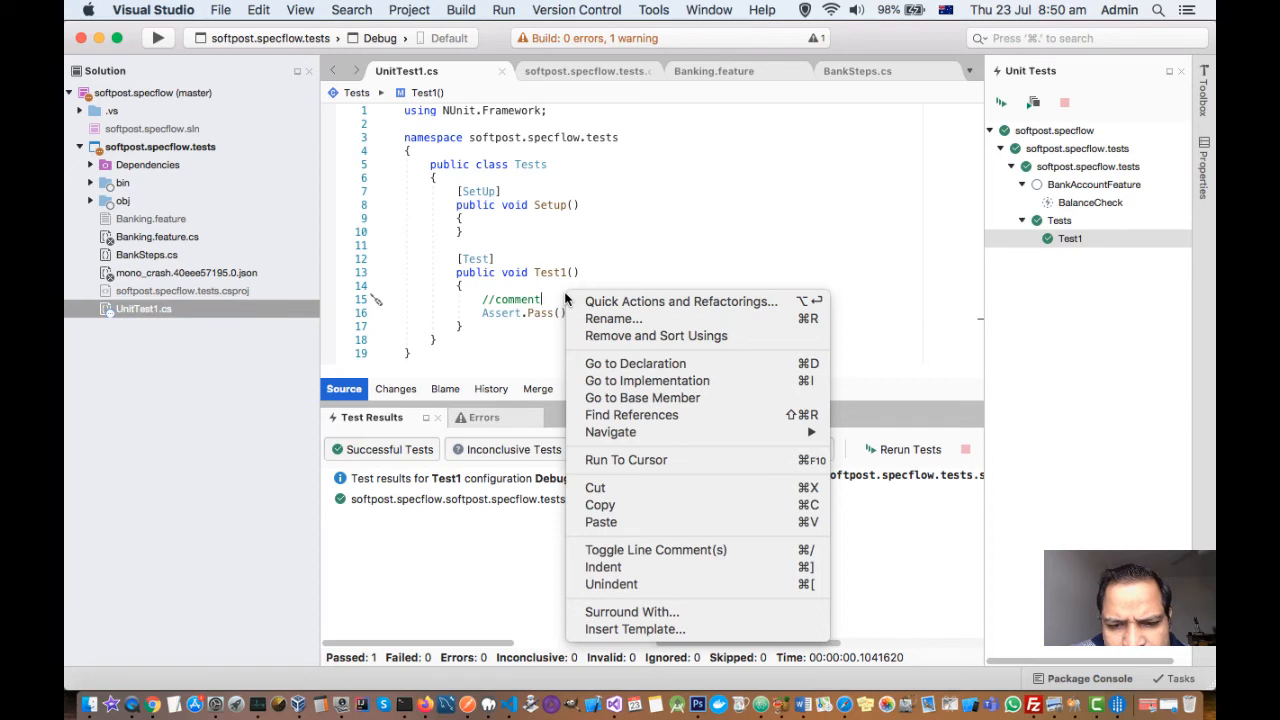
mouse_move(502, 175)
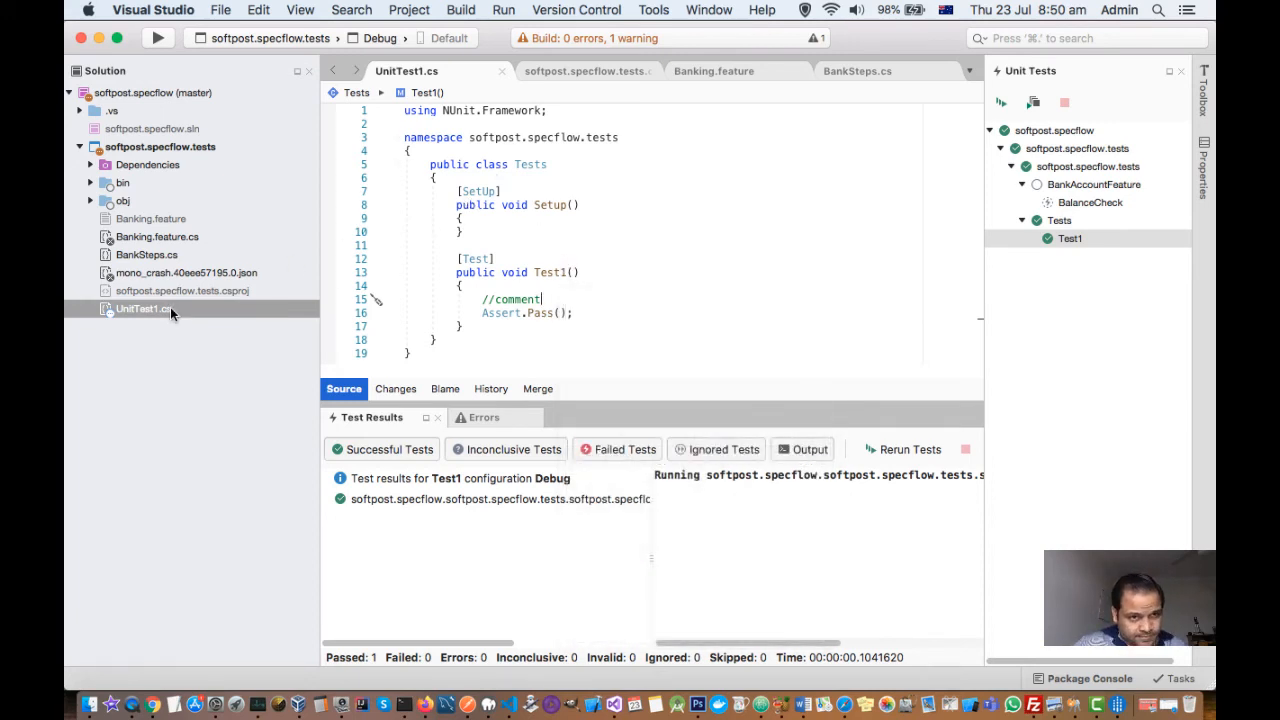
right_click(144, 308)
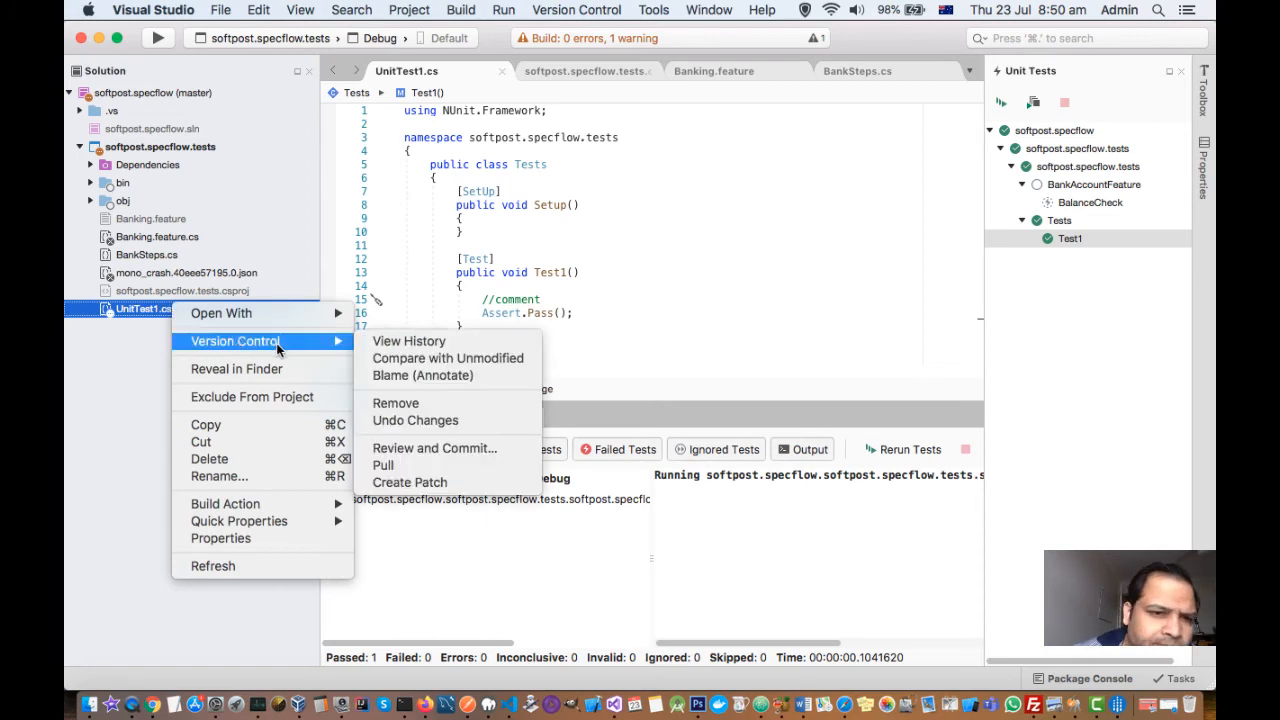
mouse_move(408, 341)
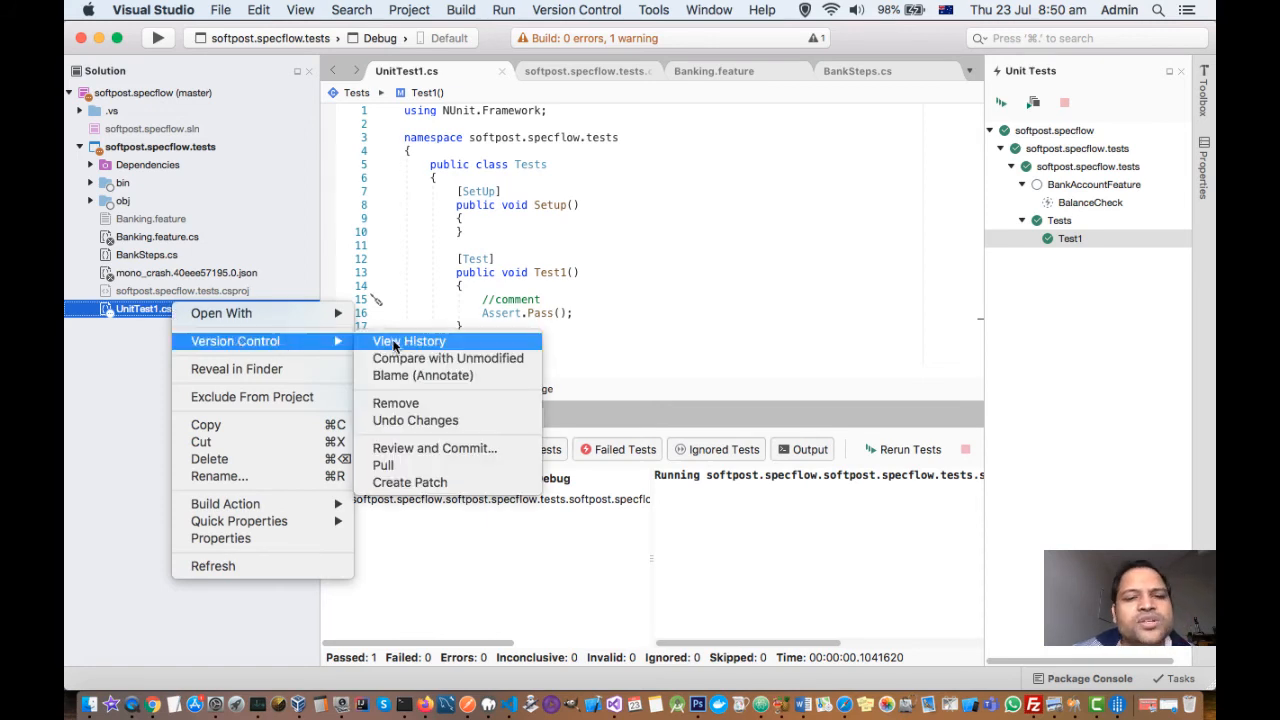
mouse_move(434, 447)
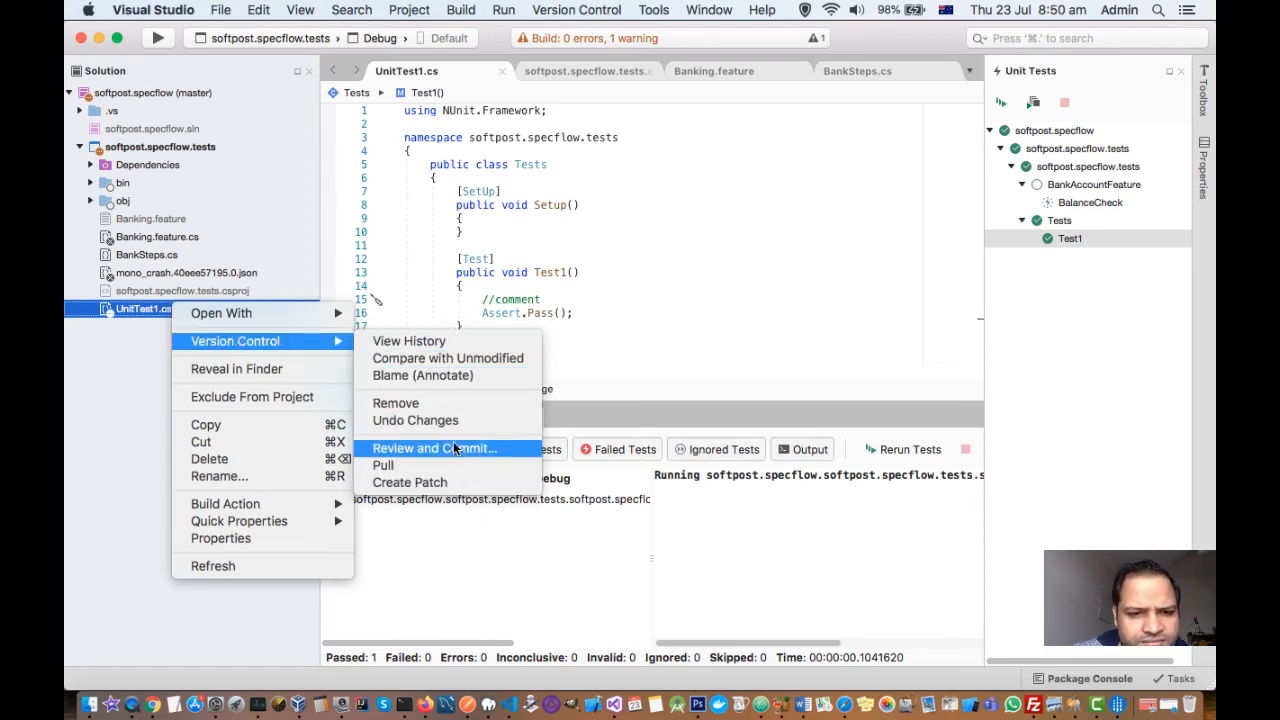
mouse_move(414, 420)
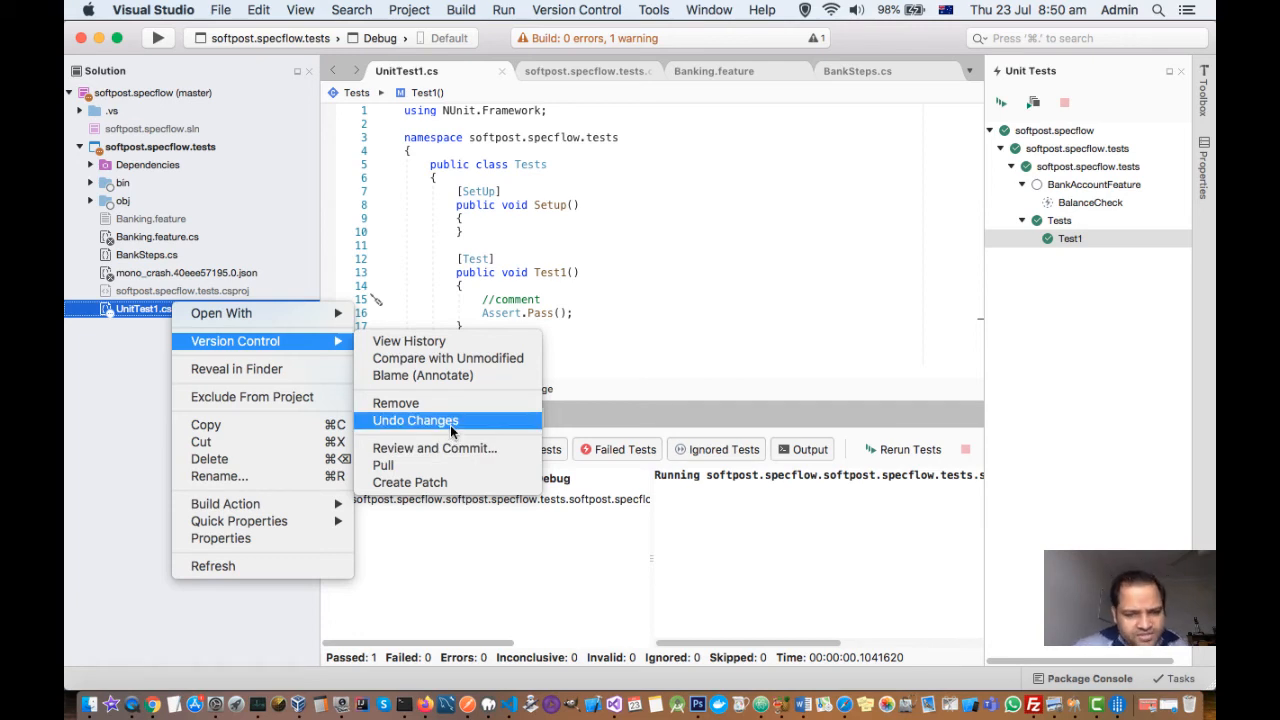
mouse_move(447, 358)
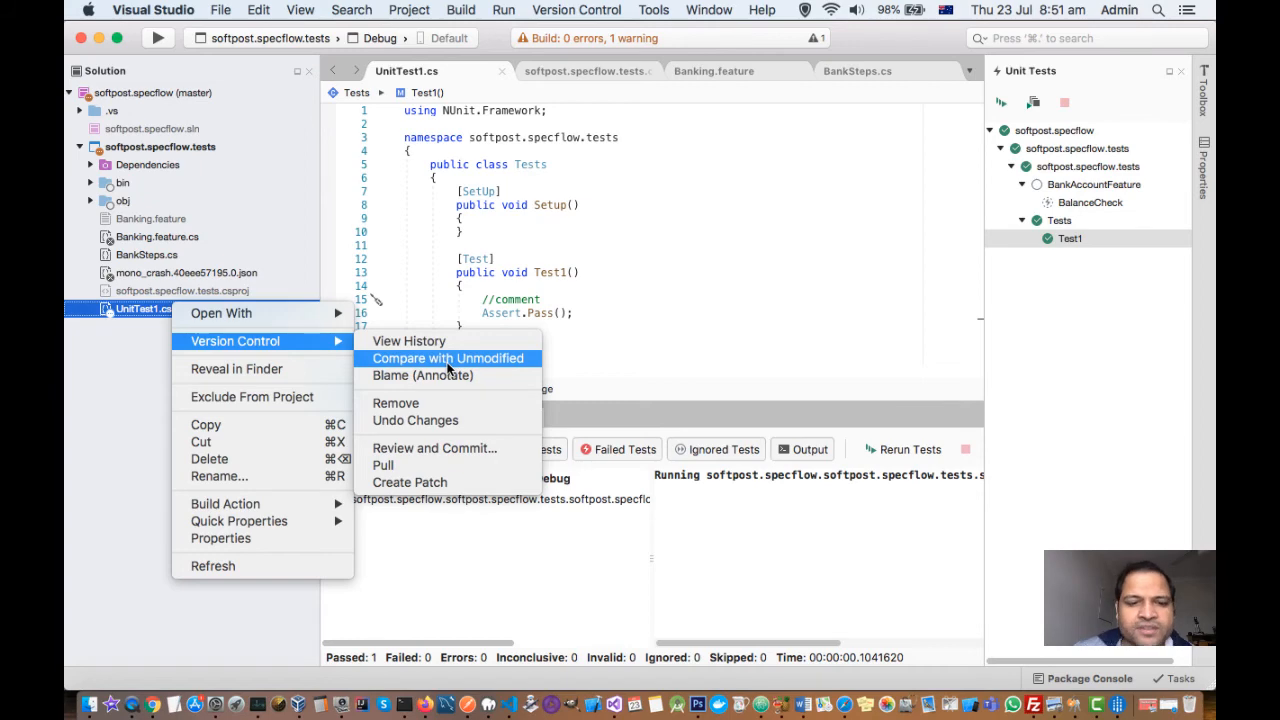
left_click(447, 358)
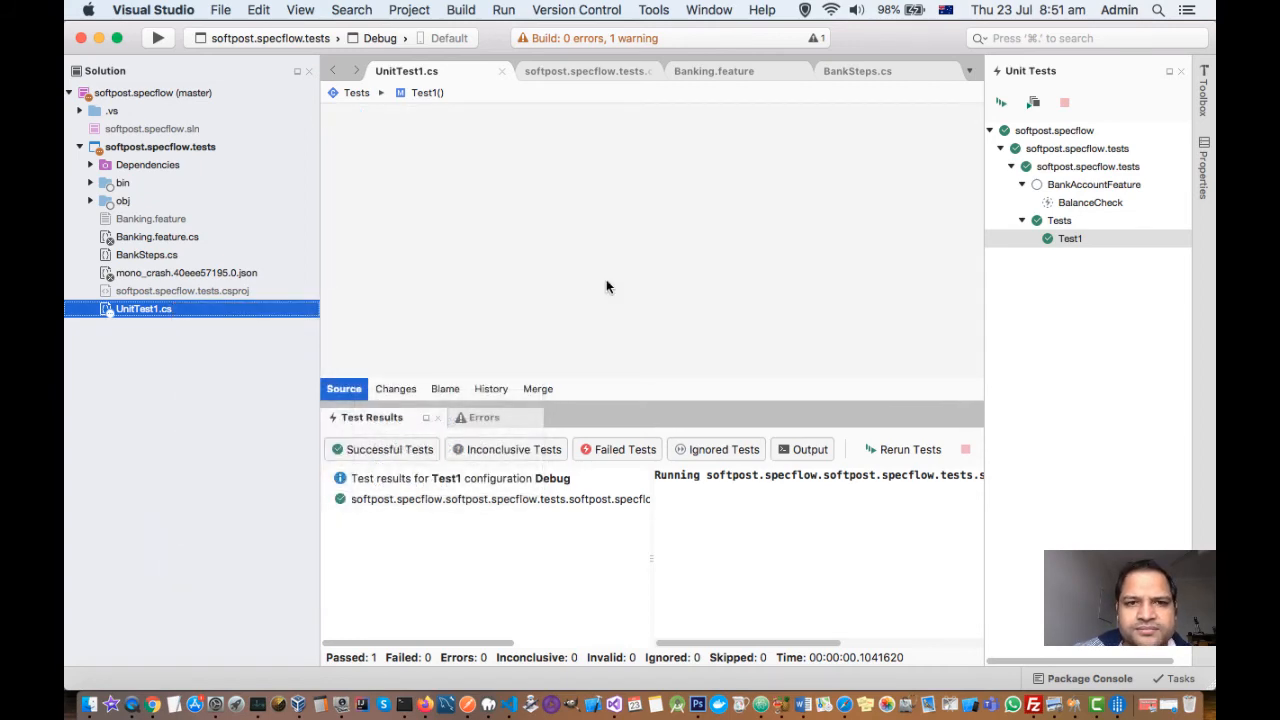
Step: View the Changes tab's HEAD vs Local diff, then list the Version Control commands
left_click(395, 389)
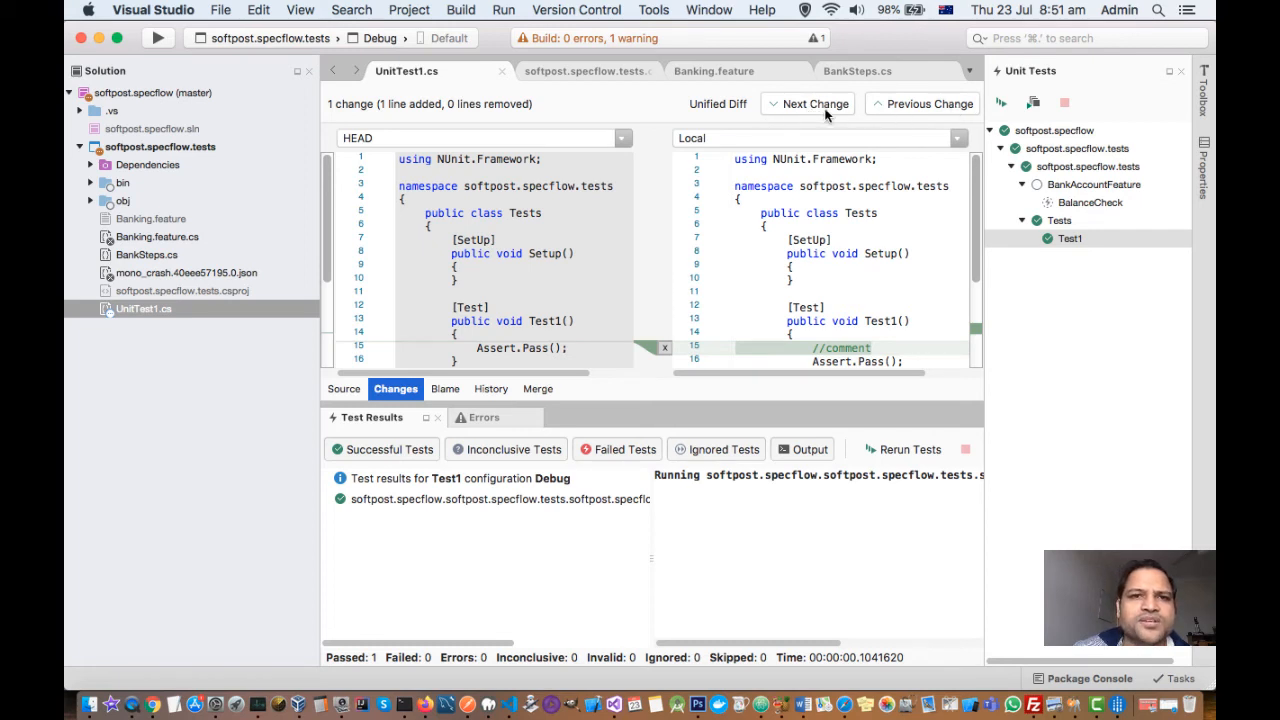
left_click(576, 10)
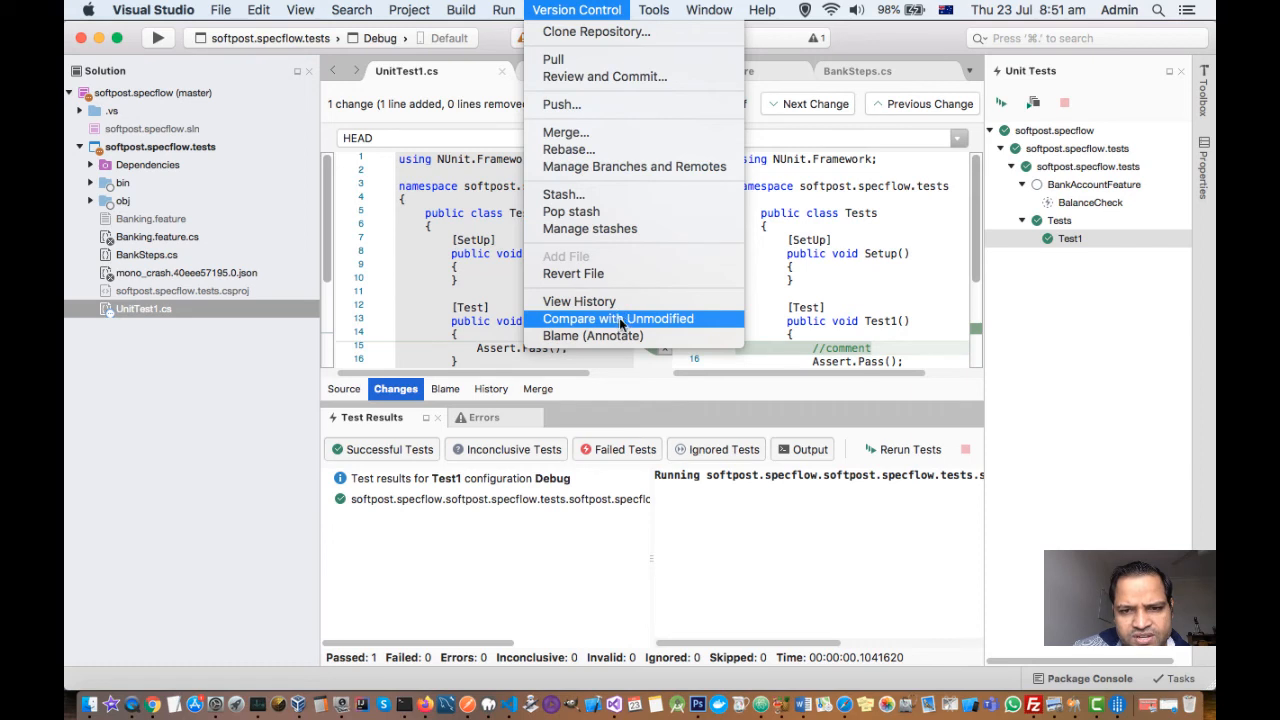
mouse_move(505, 305)
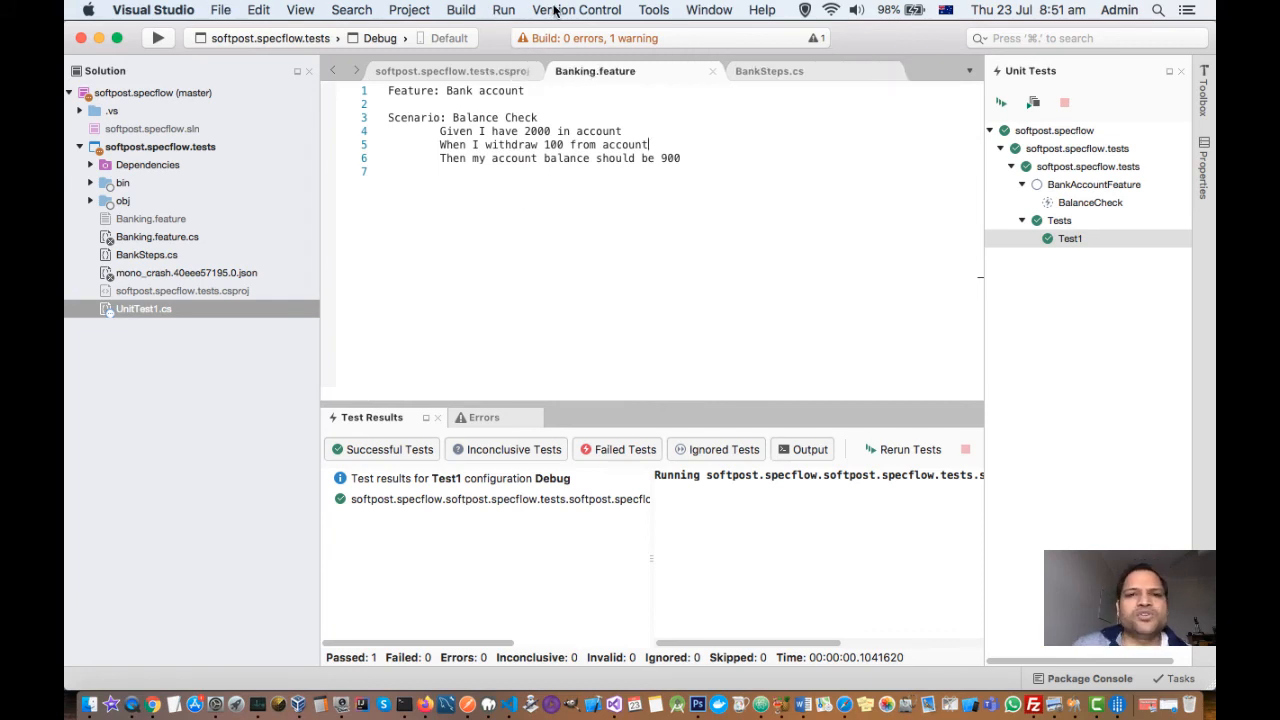
left_click(576, 10)
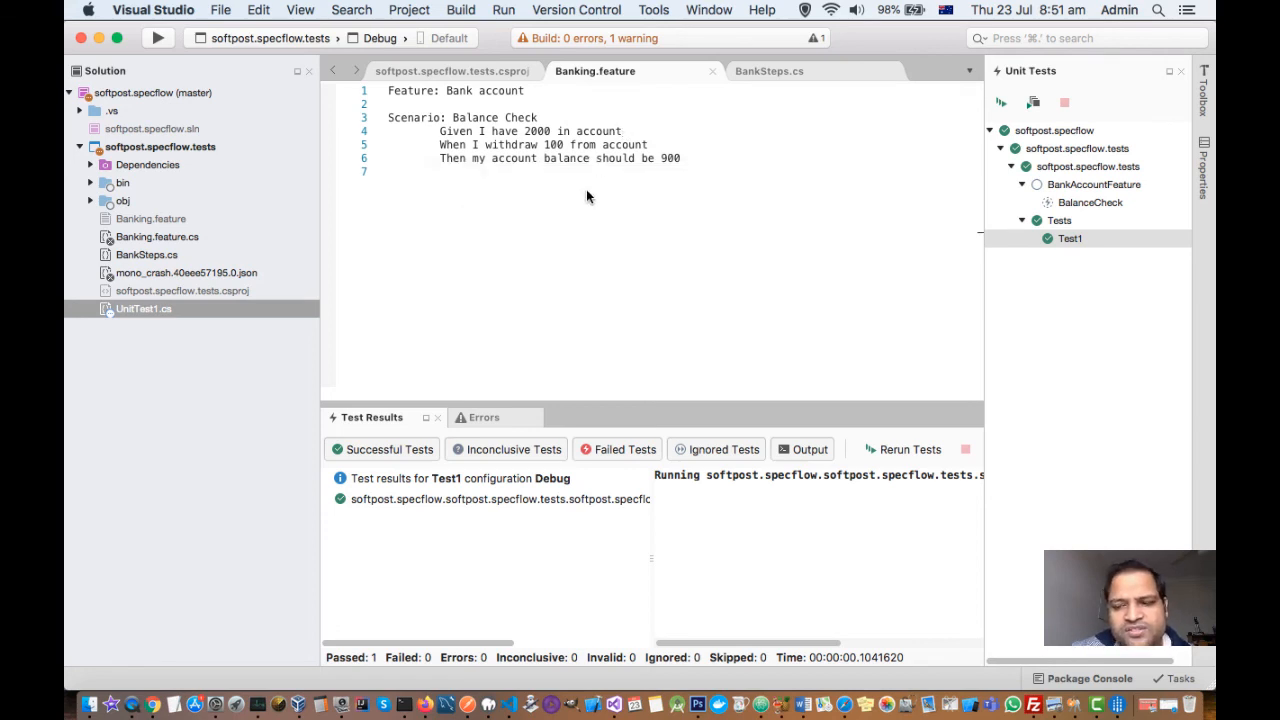
mouse_move(865, 281)
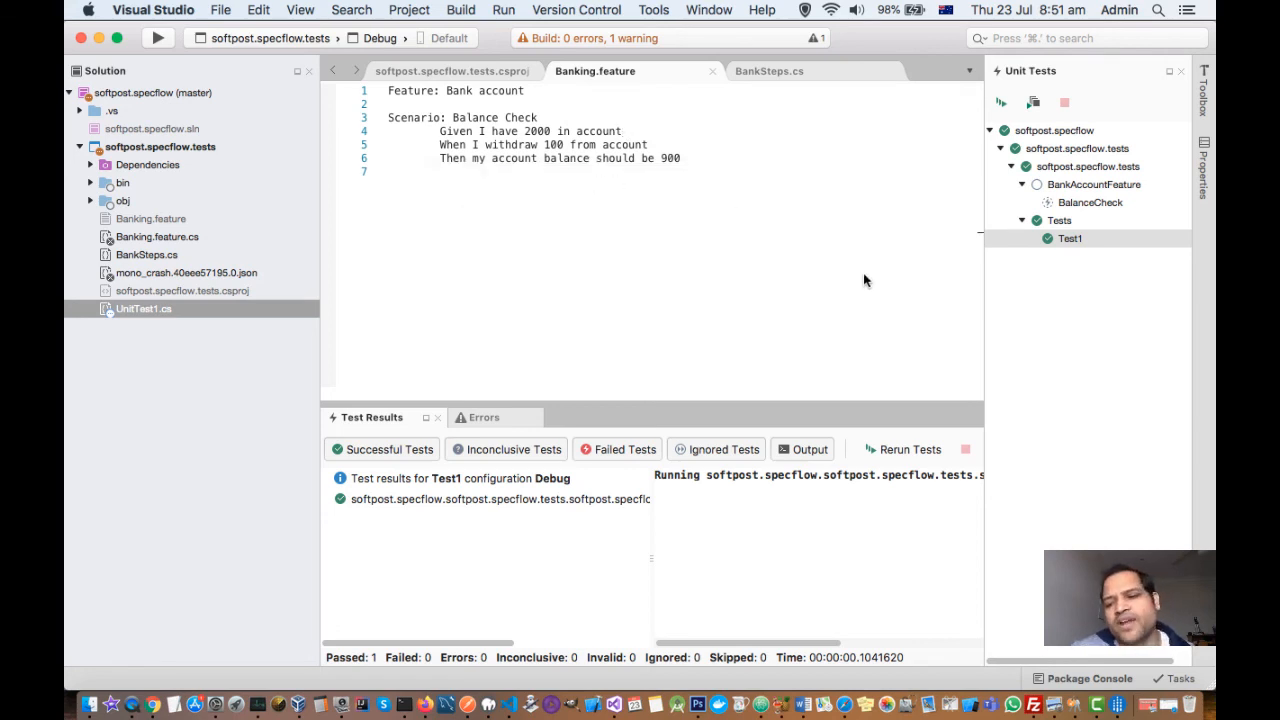